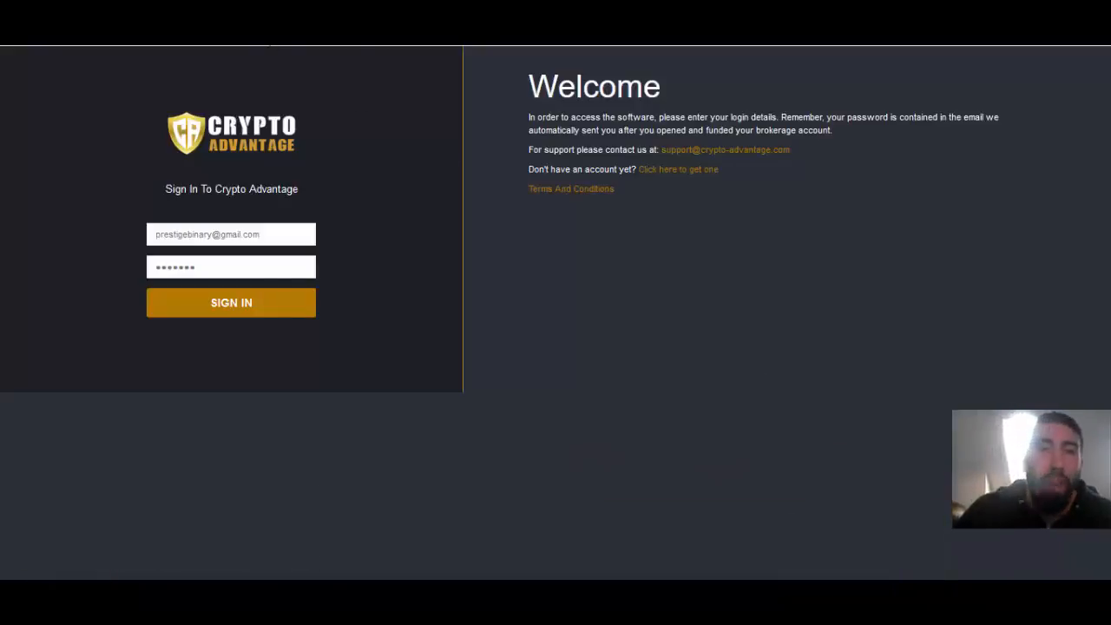
Sign in with the email and password to reach the Bitcoin and Litecoin signal cards
click(231, 302)
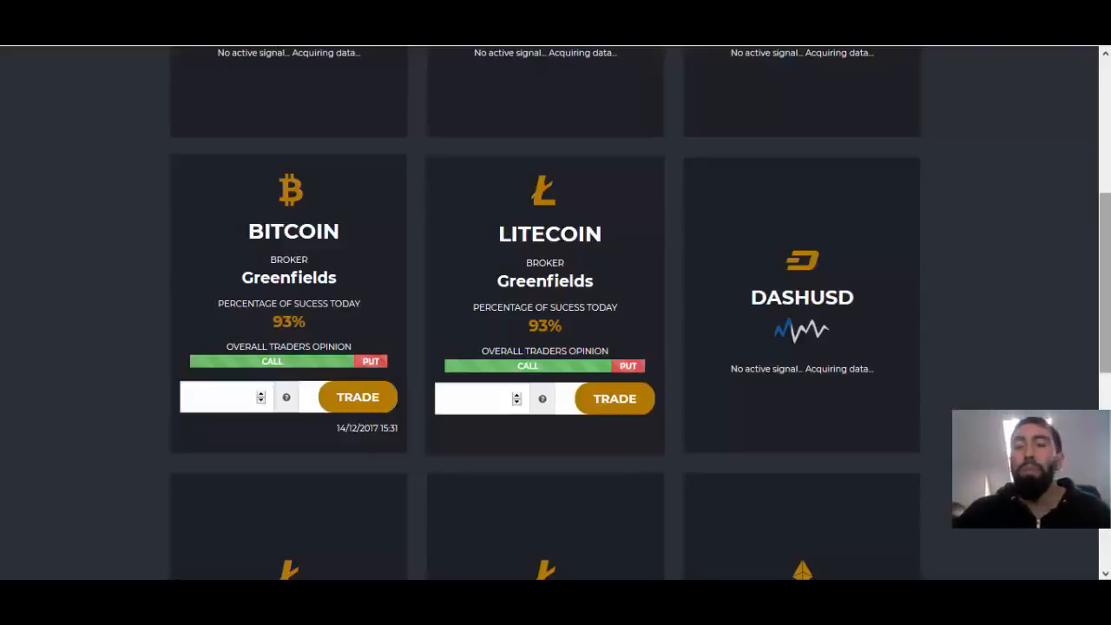
Switch to the Greenfields broker tab and show the history of past $100 trades
click(614, 398)
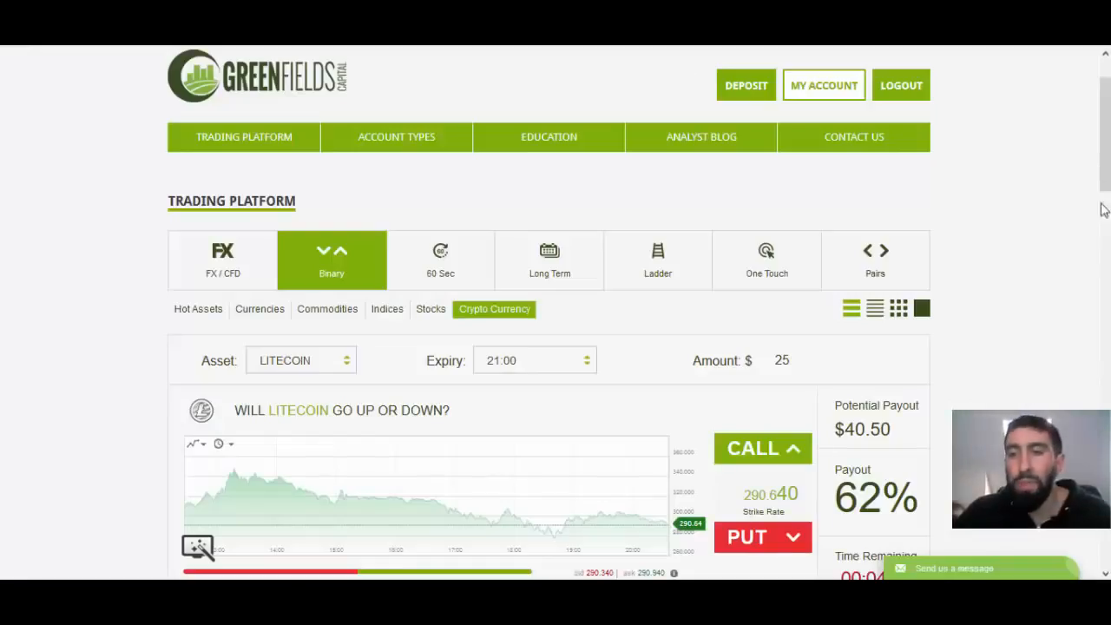
click(823, 85)
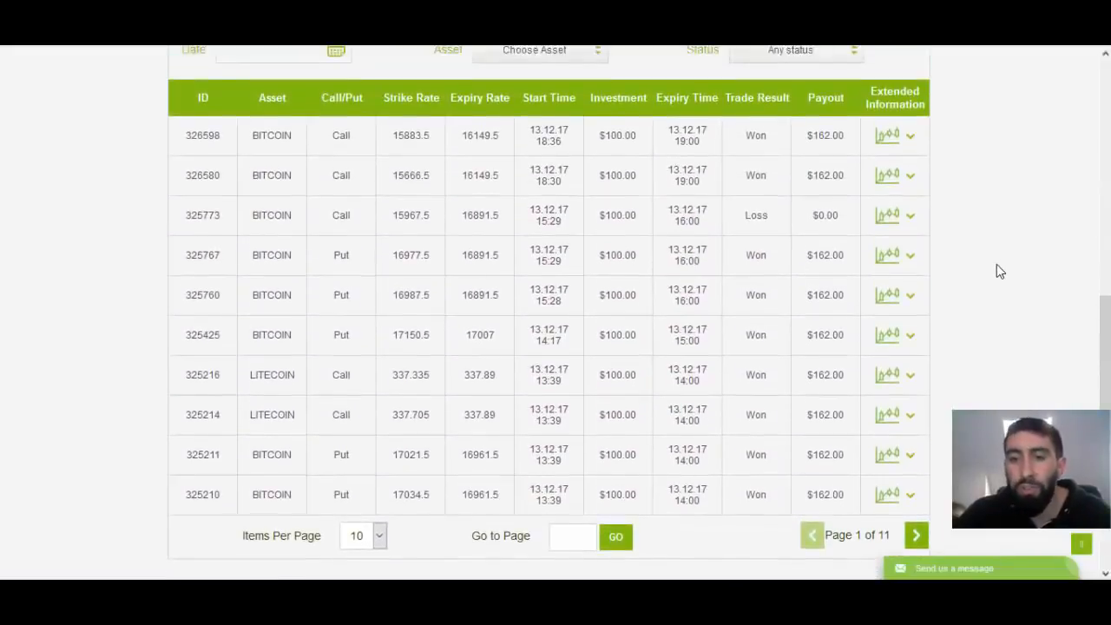
mouse_move(264, 368)
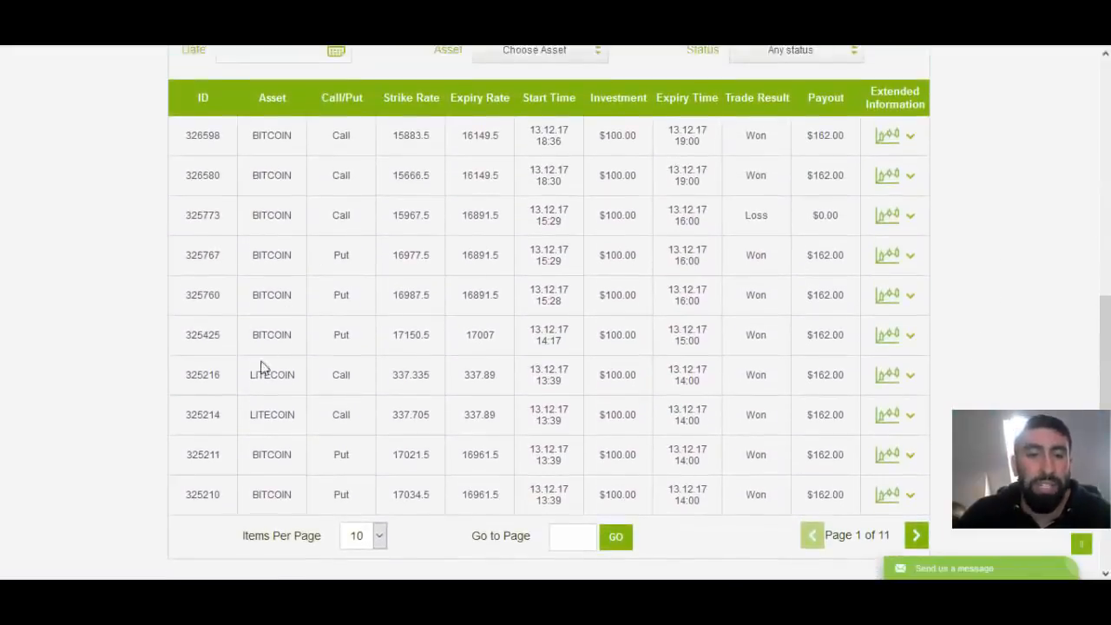
mouse_move(304, 309)
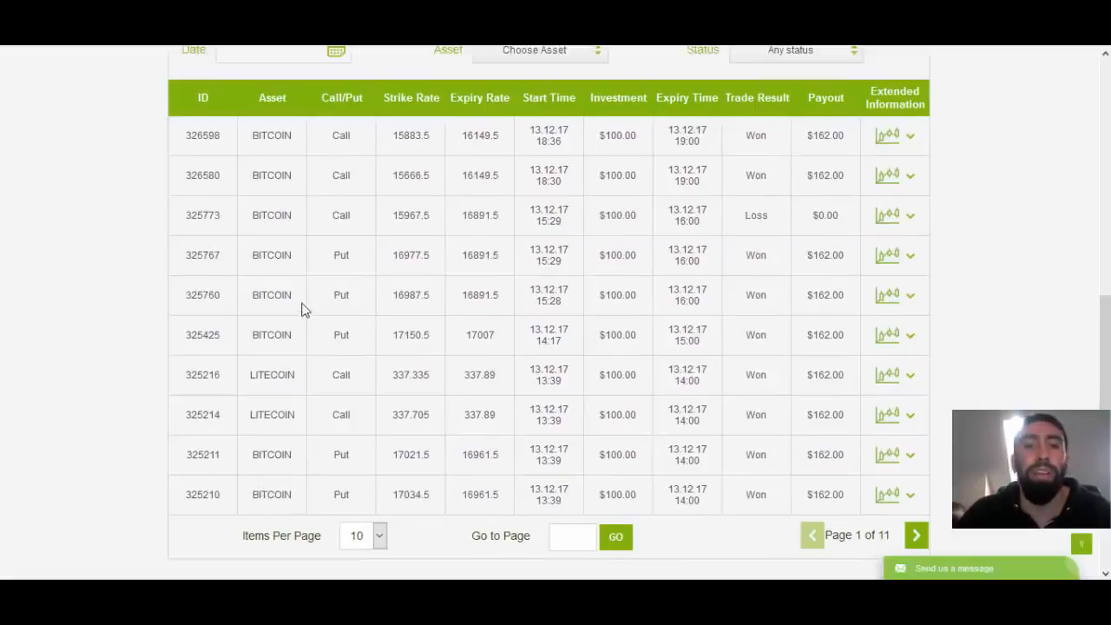
mouse_move(408, 486)
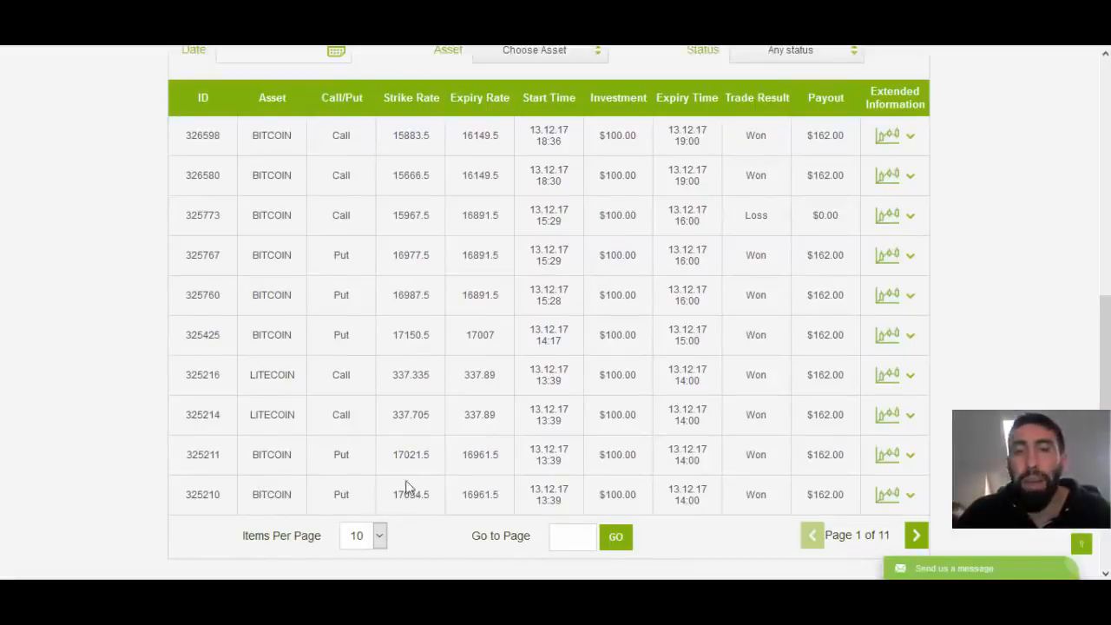
mouse_move(564, 517)
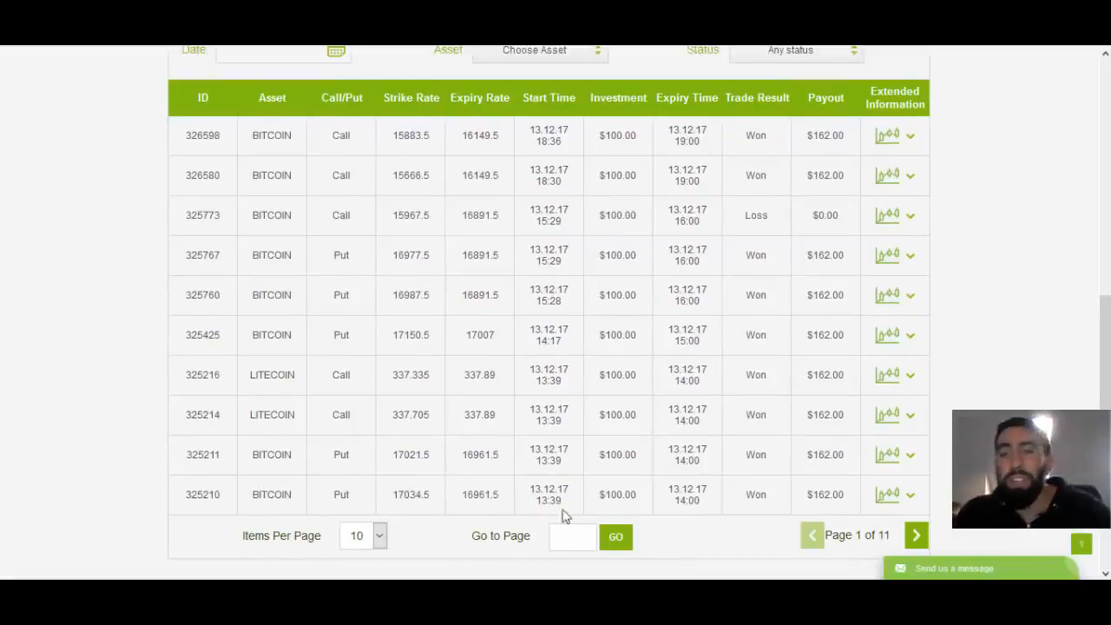
mouse_move(656, 375)
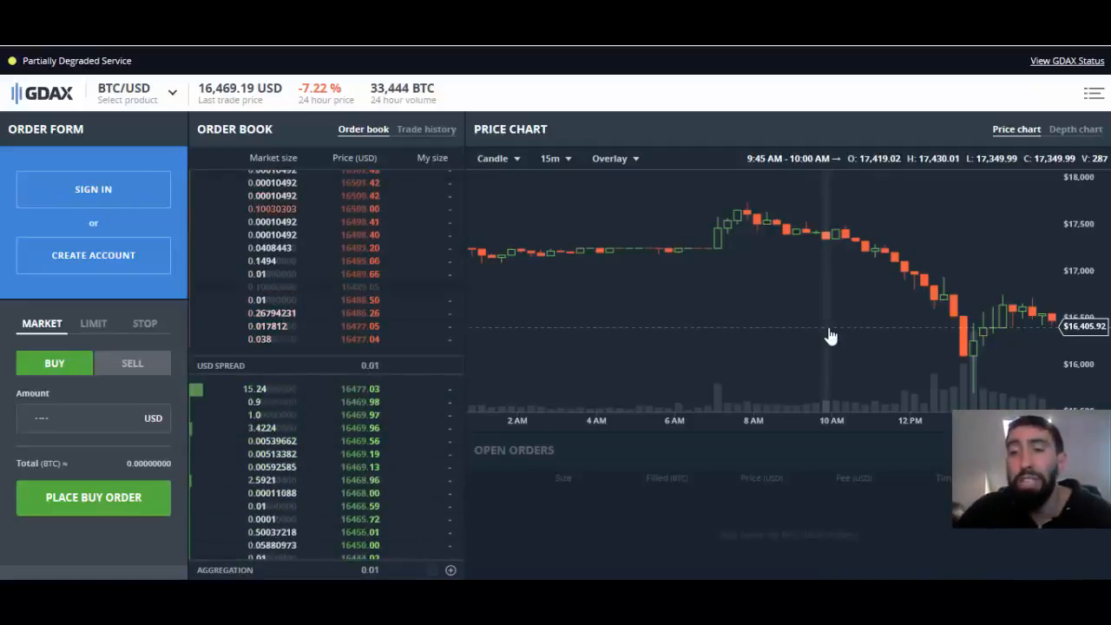
mouse_move(864, 254)
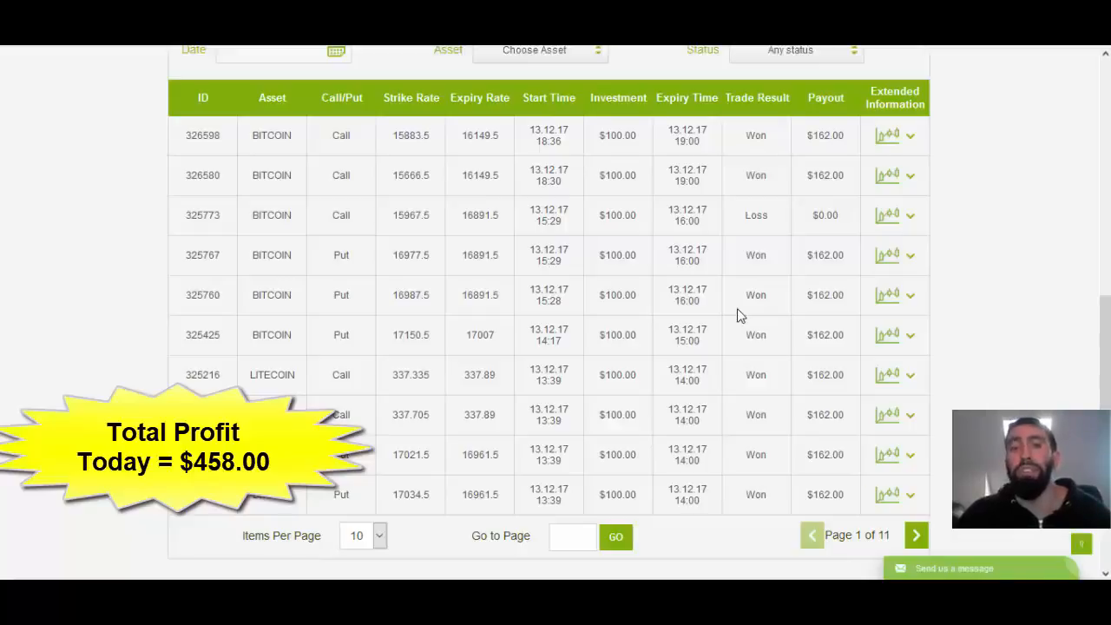
mouse_move(628, 333)
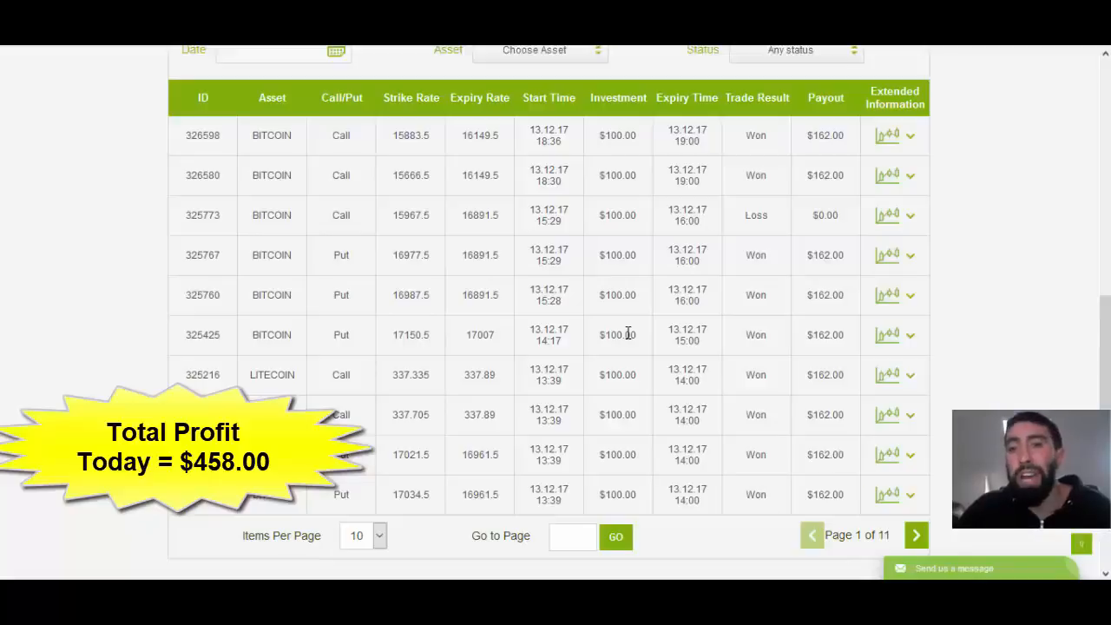
mouse_move(365, 396)
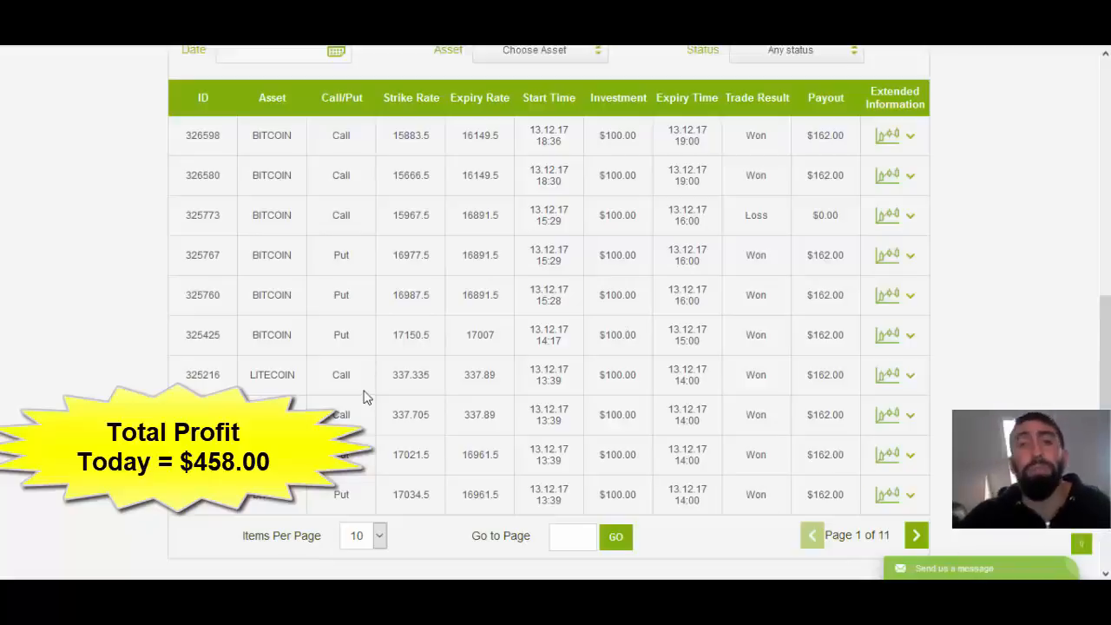
mouse_move(344, 398)
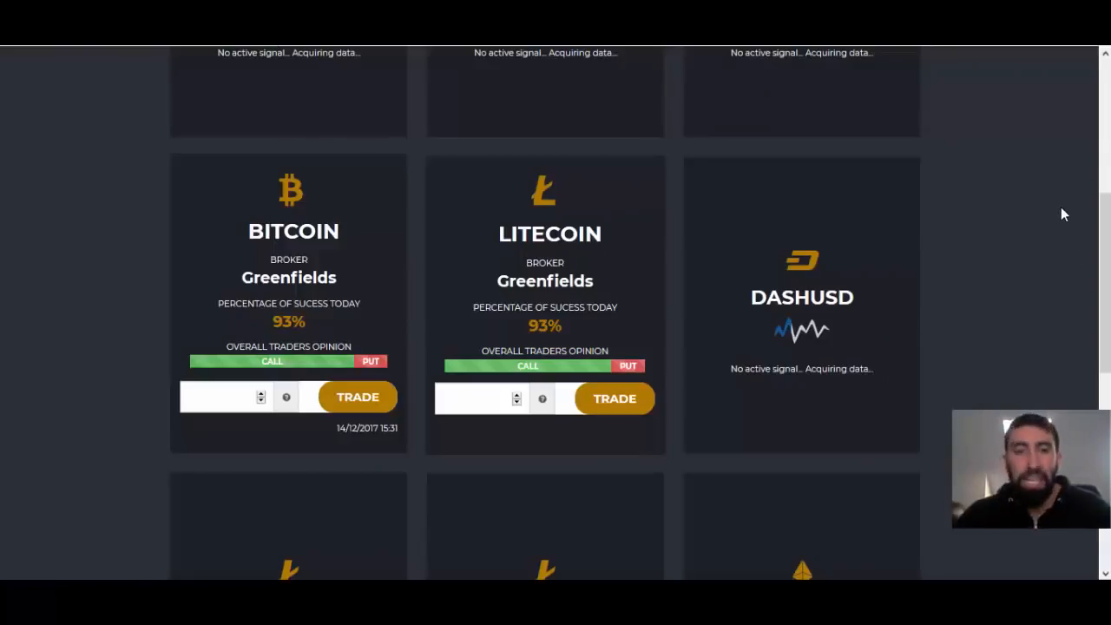
mouse_move(1023, 178)
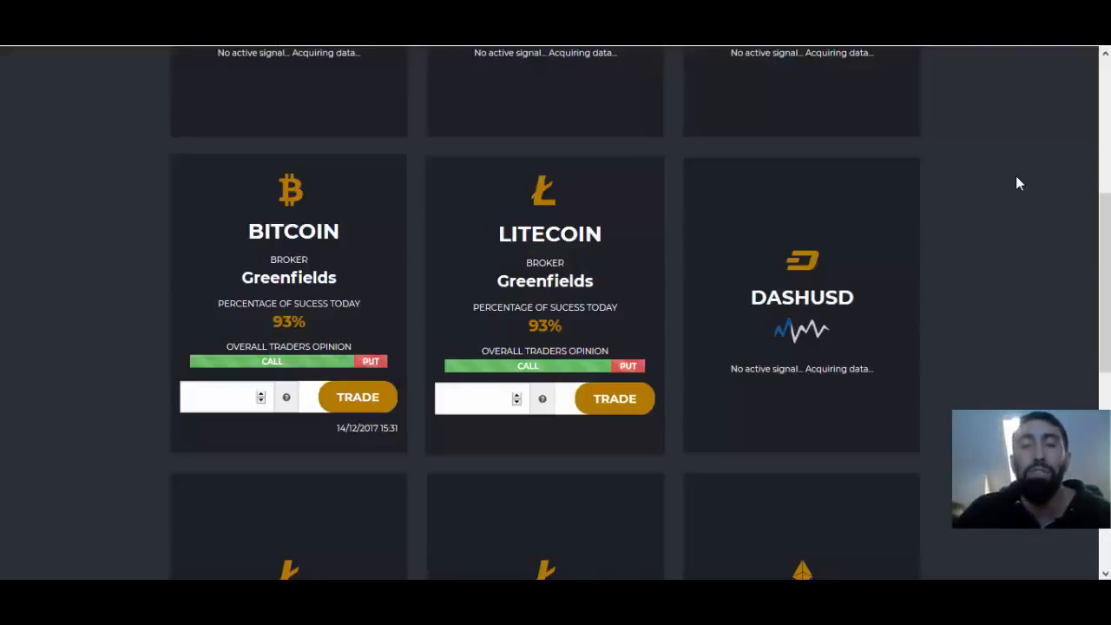
mouse_move(208, 490)
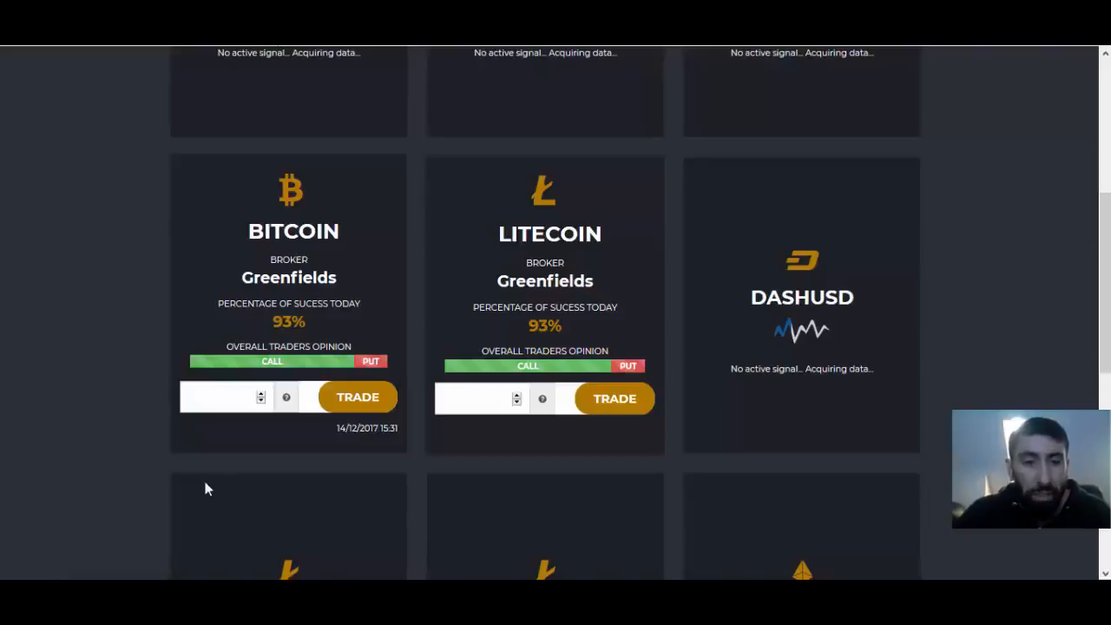
Place a $100 trade on the Bitcoin signal card through the Greenfields broker
click(224, 398)
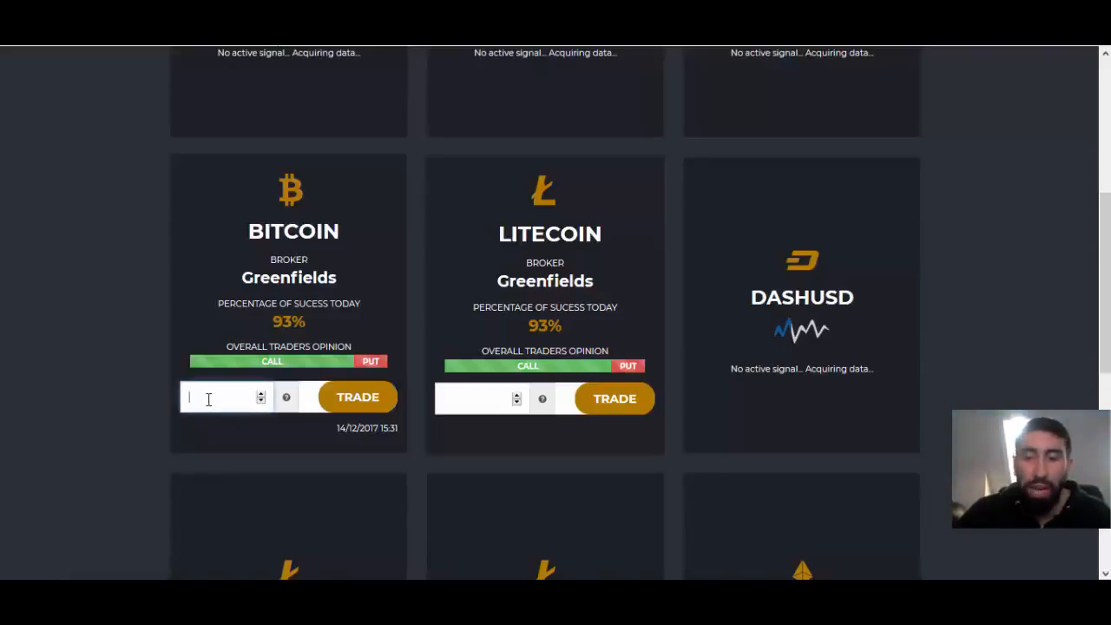
text(100)
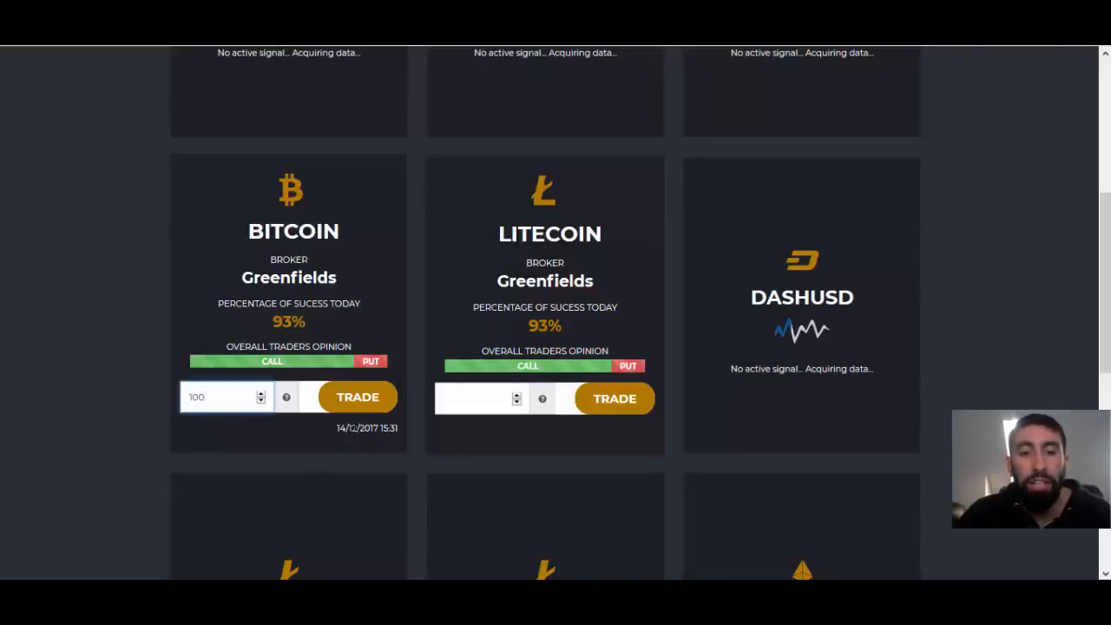
click(615, 397)
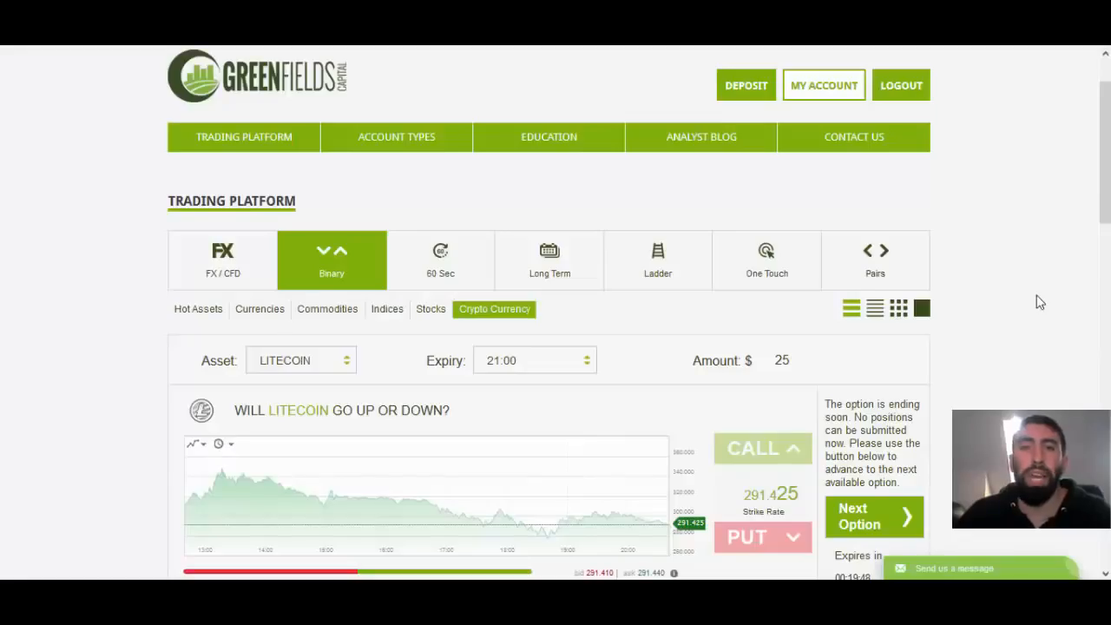
Scroll down to the Open Positions table listing the $100 Bitcoin call expiring at 21:00
scroll(down, 3)
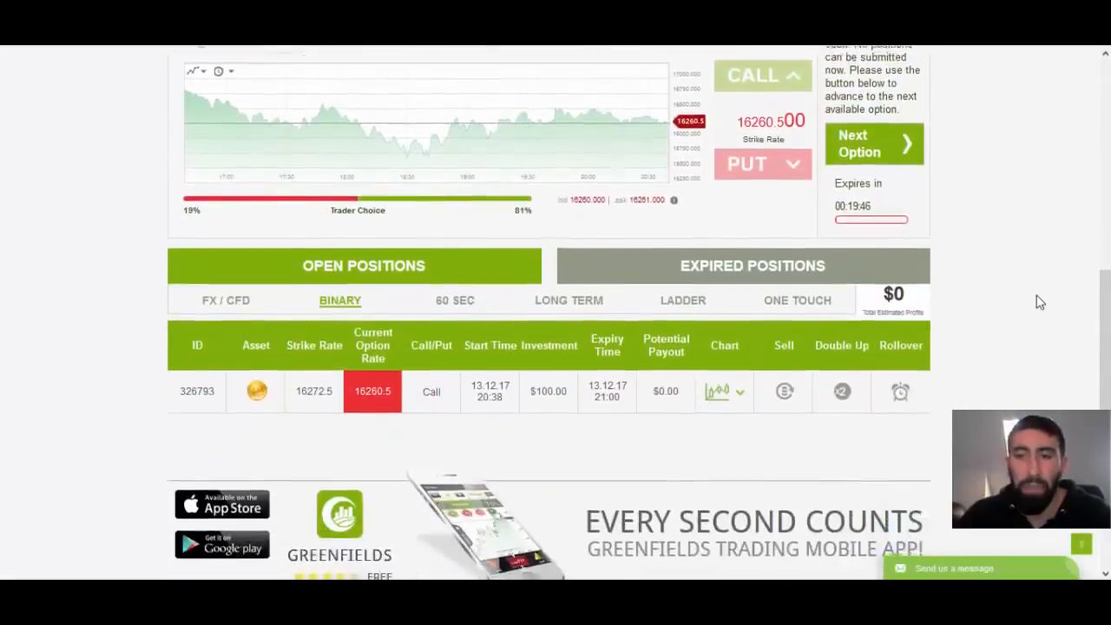
scroll(down, 3)
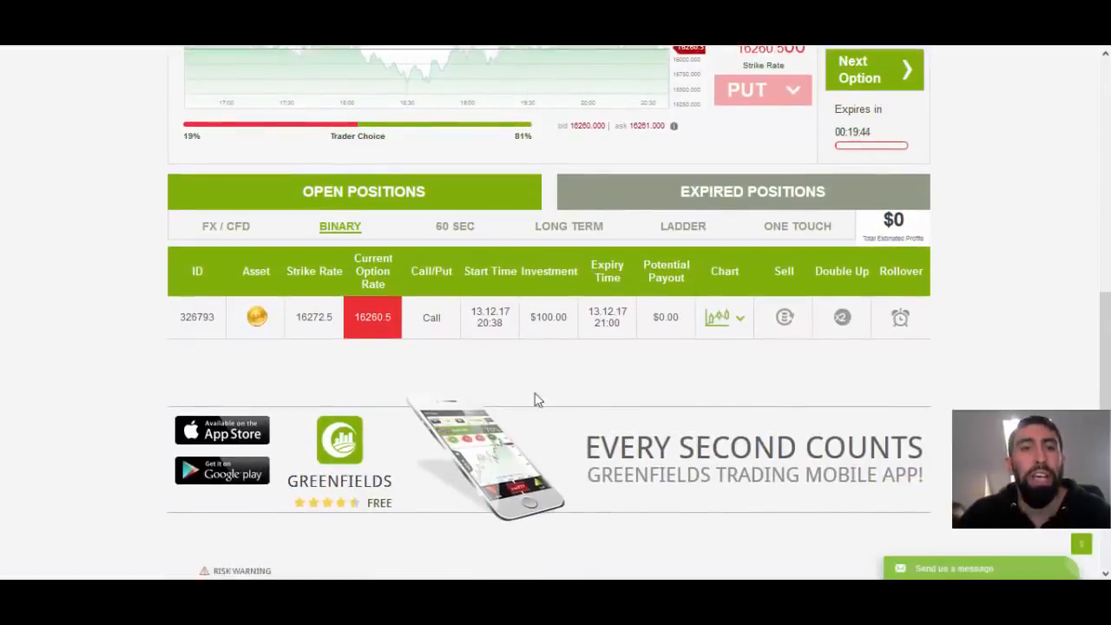
mouse_move(308, 387)
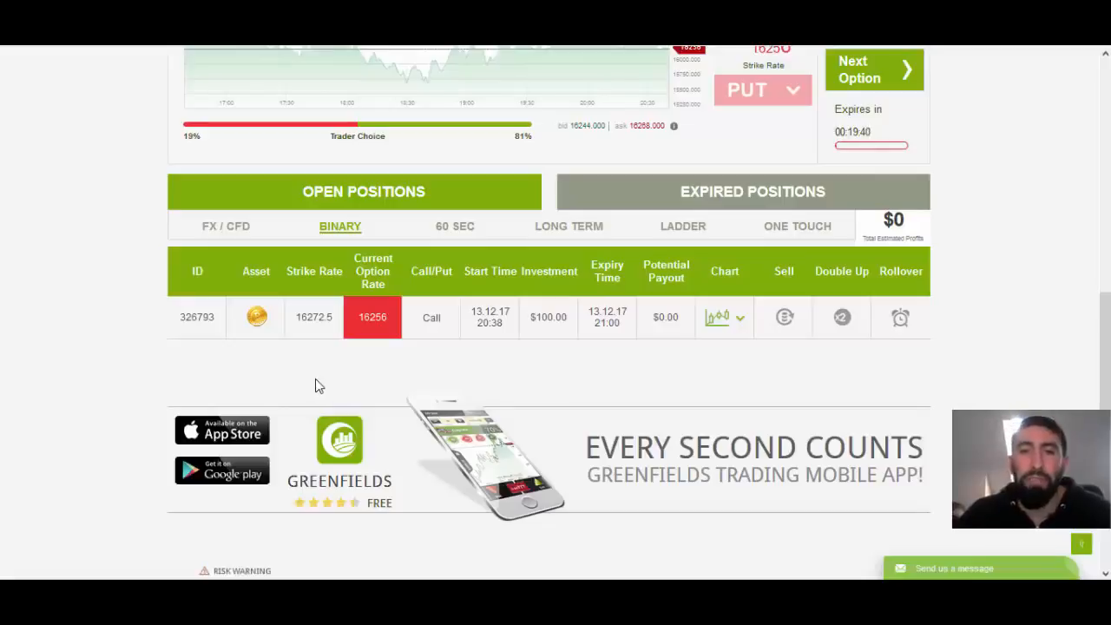
mouse_move(305, 389)
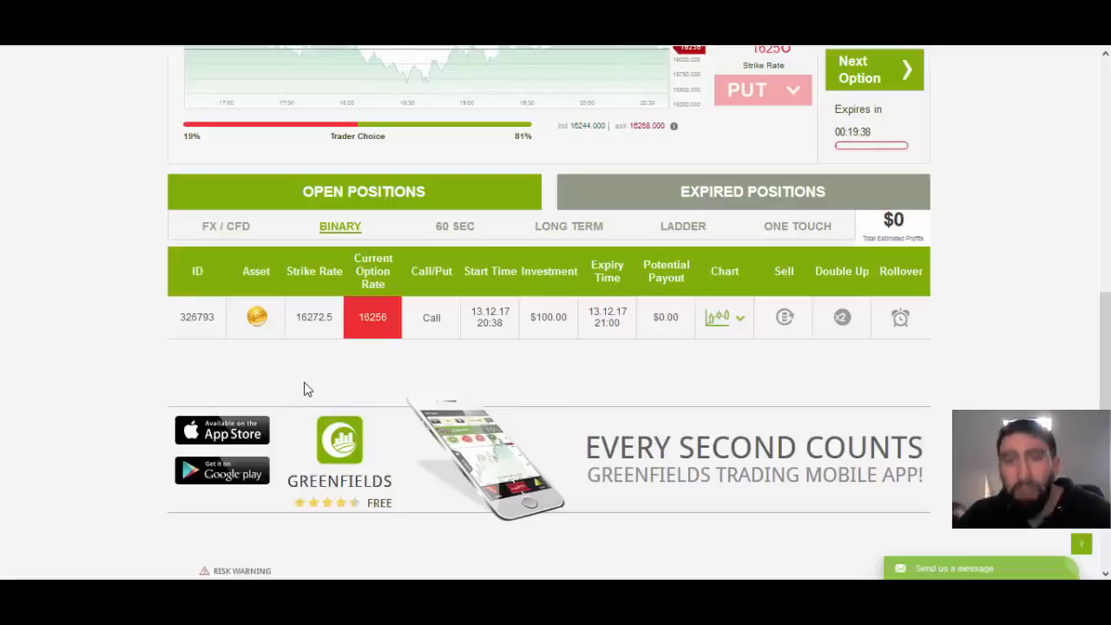
mouse_move(549, 312)
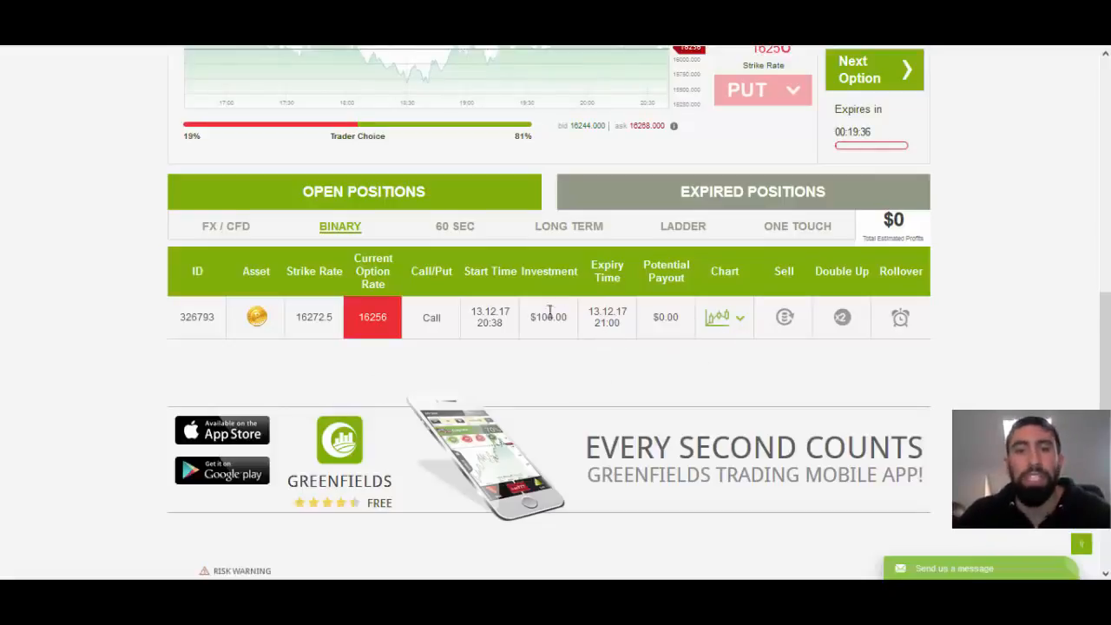
mouse_move(484, 371)
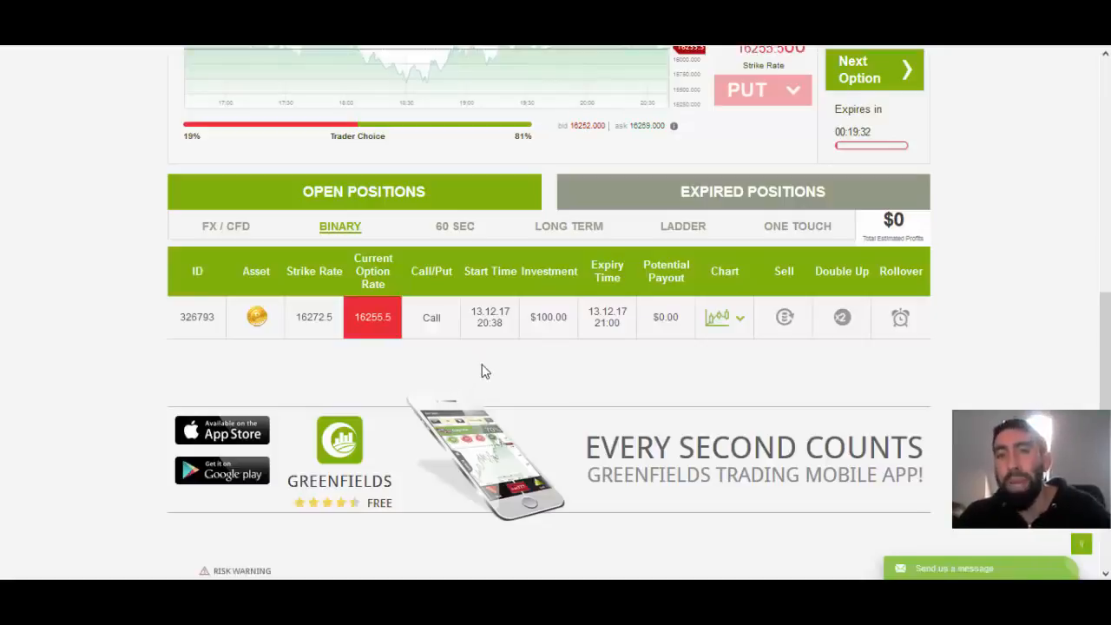
mouse_move(339, 342)
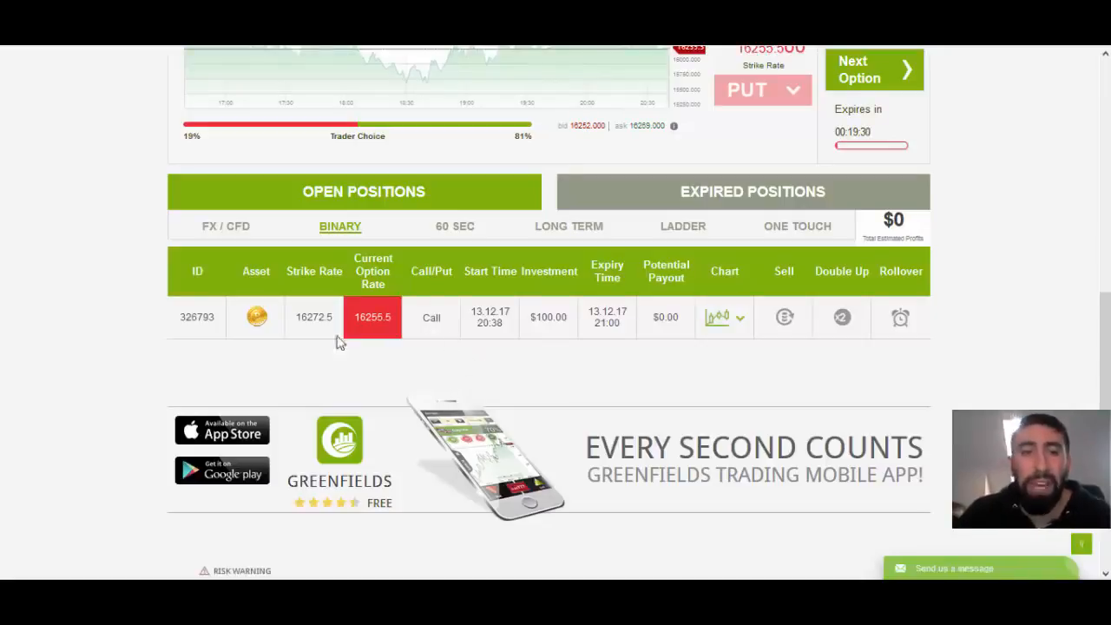
mouse_move(361, 351)
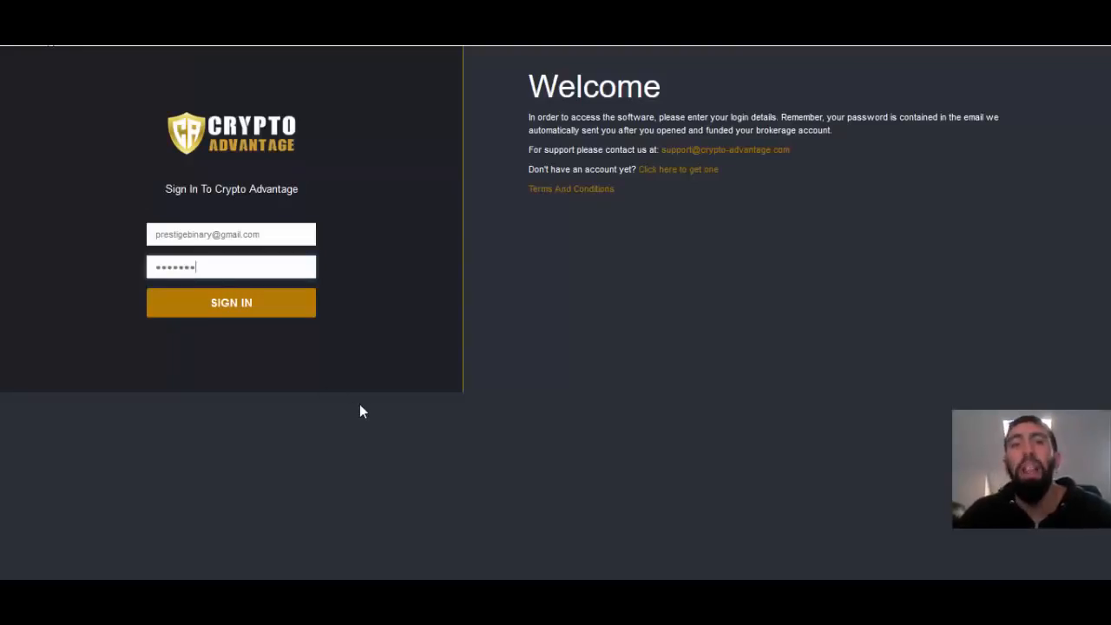
mouse_move(379, 423)
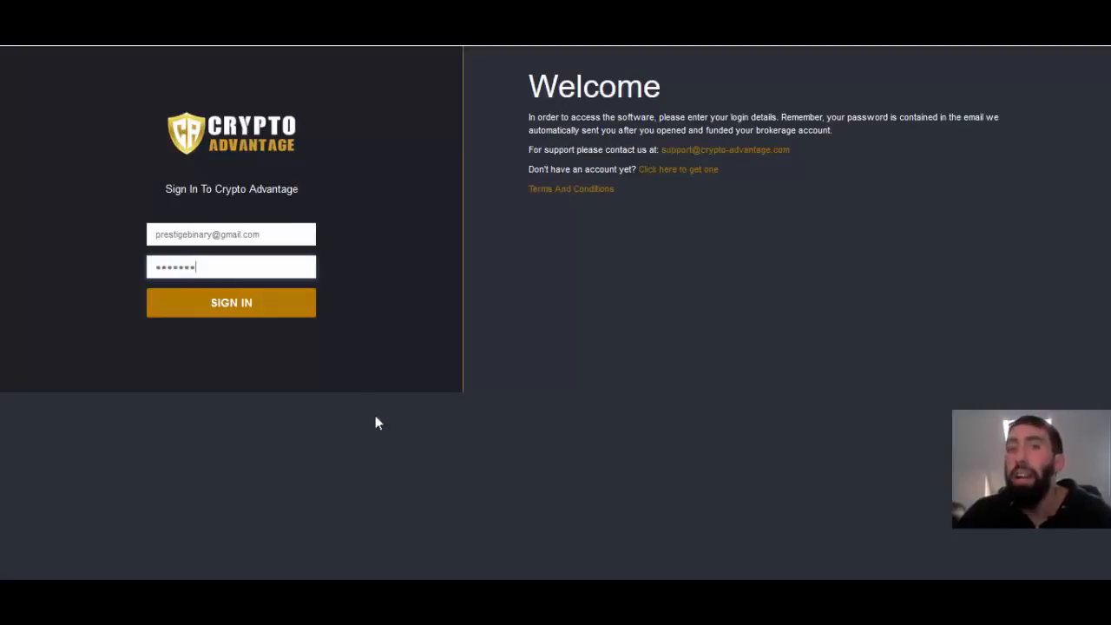
mouse_move(425, 454)
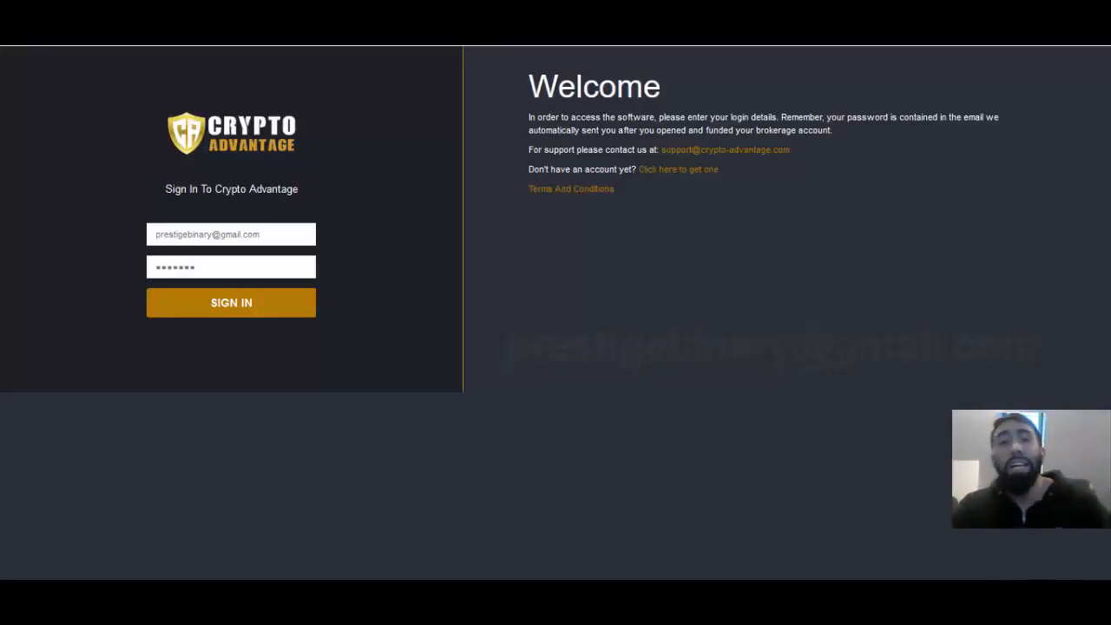
Return to the Greenfields trading platform page showing the $4379.50 balance
click(231, 302)
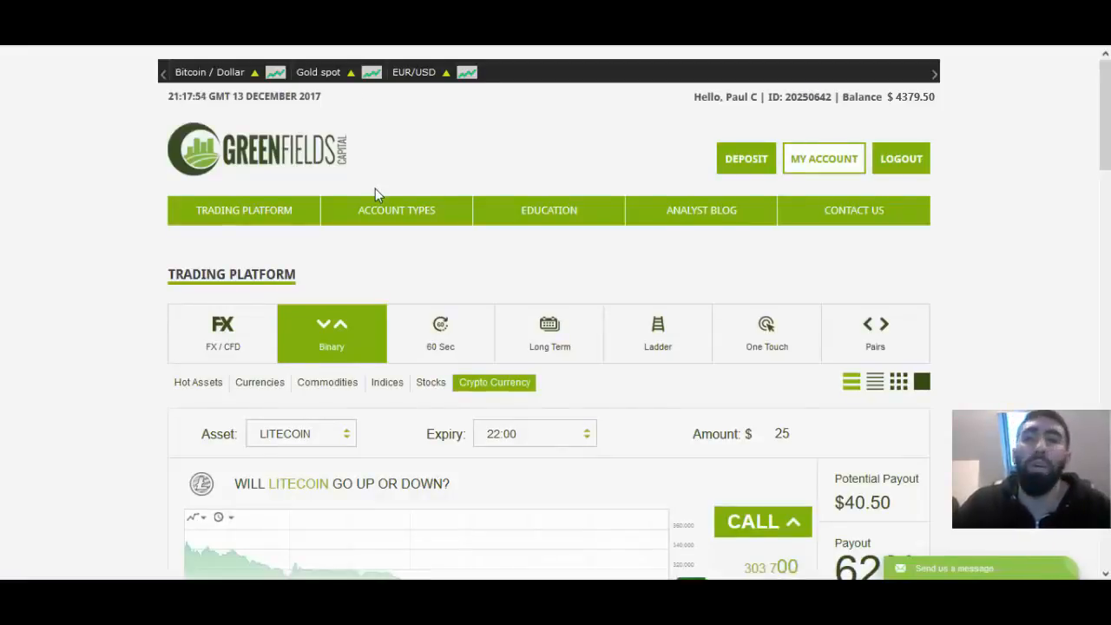
mouse_move(500, 261)
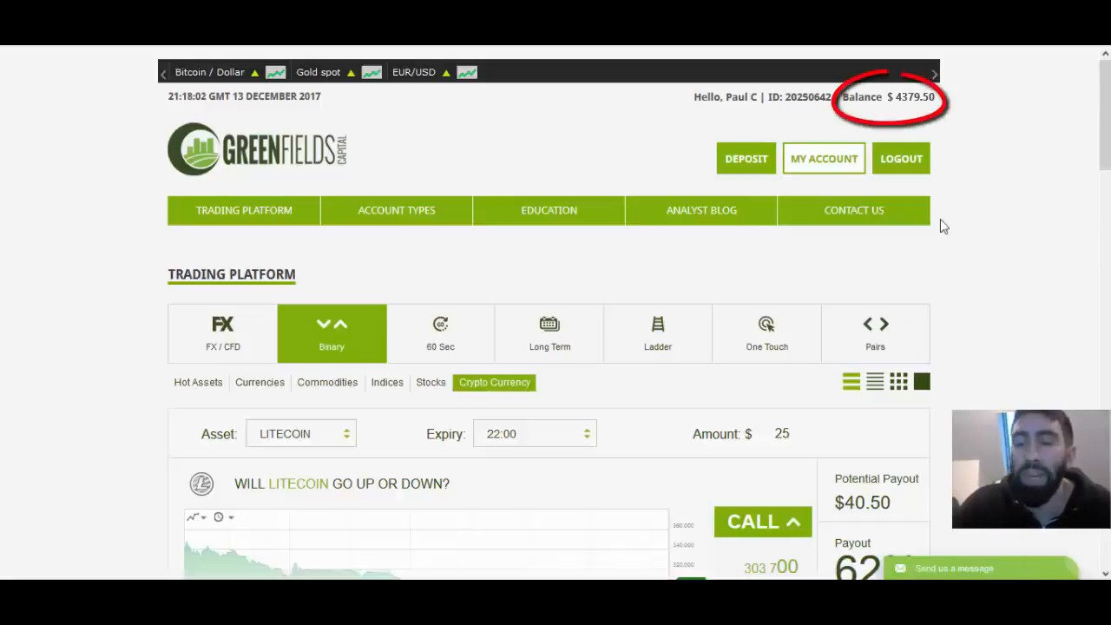
mouse_move(979, 214)
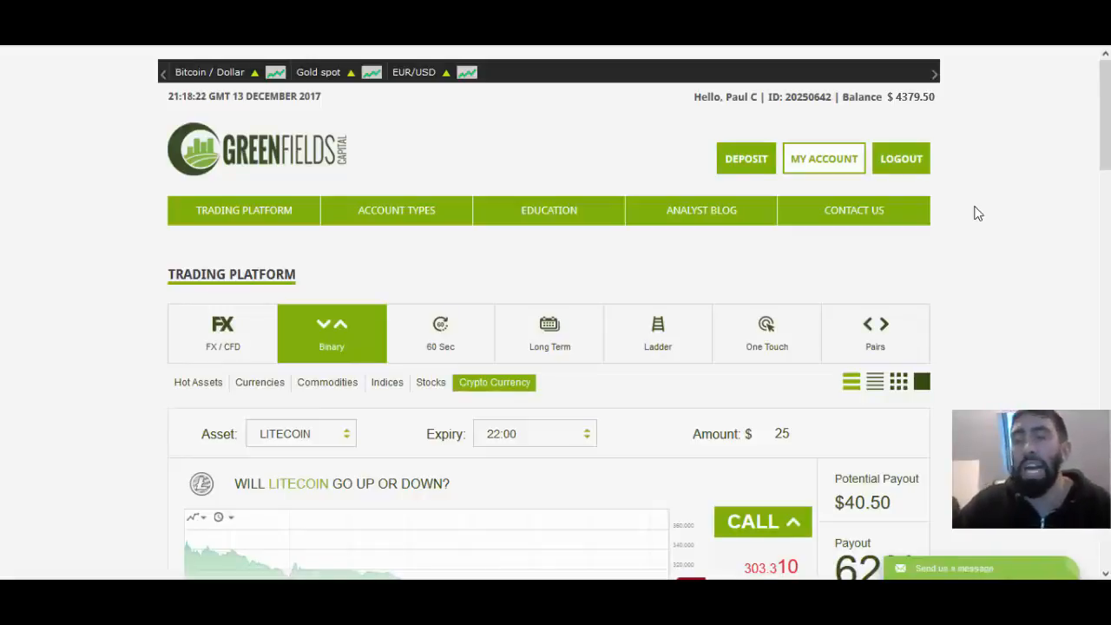
Scroll past the Bitcoin chart through the Expired Positions table to its last of 12 trades
scroll(down, 3)
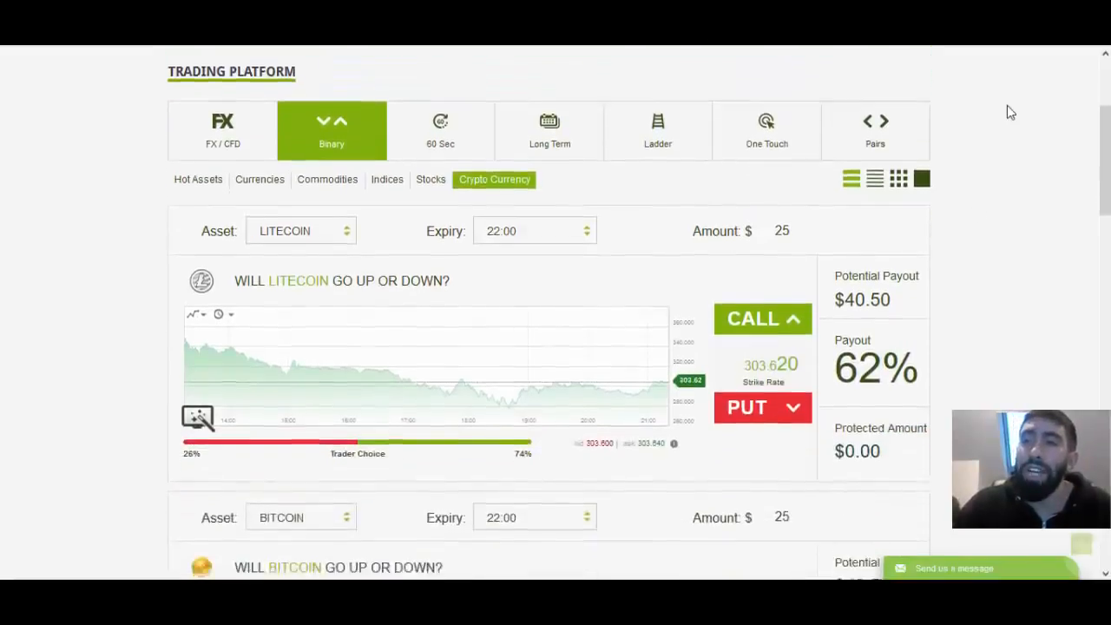
scroll(down, 3)
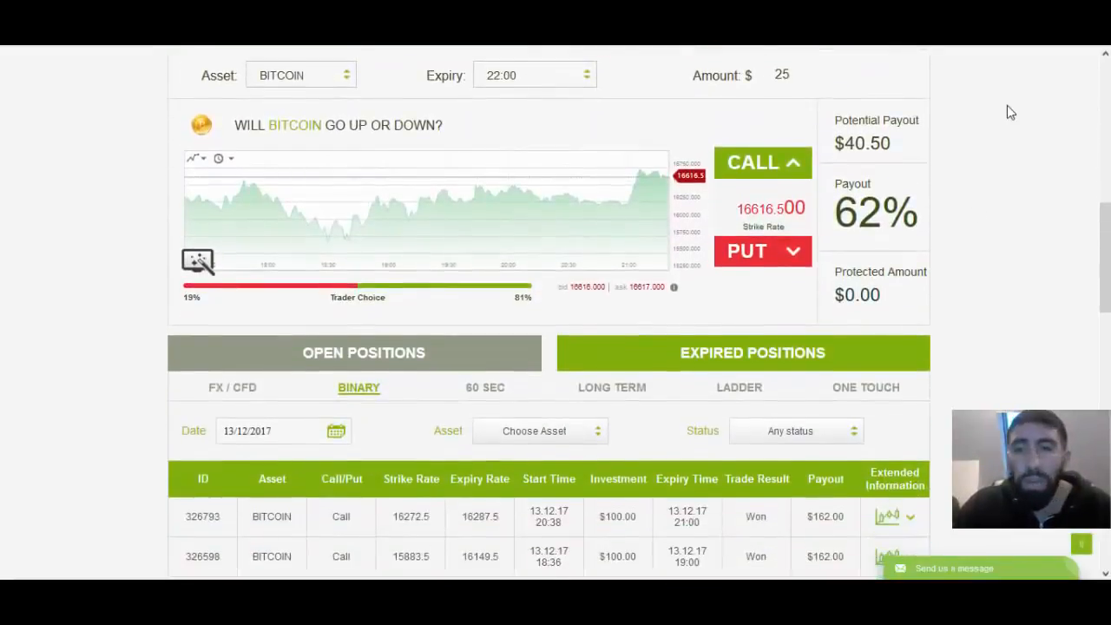
scroll(down, 3)
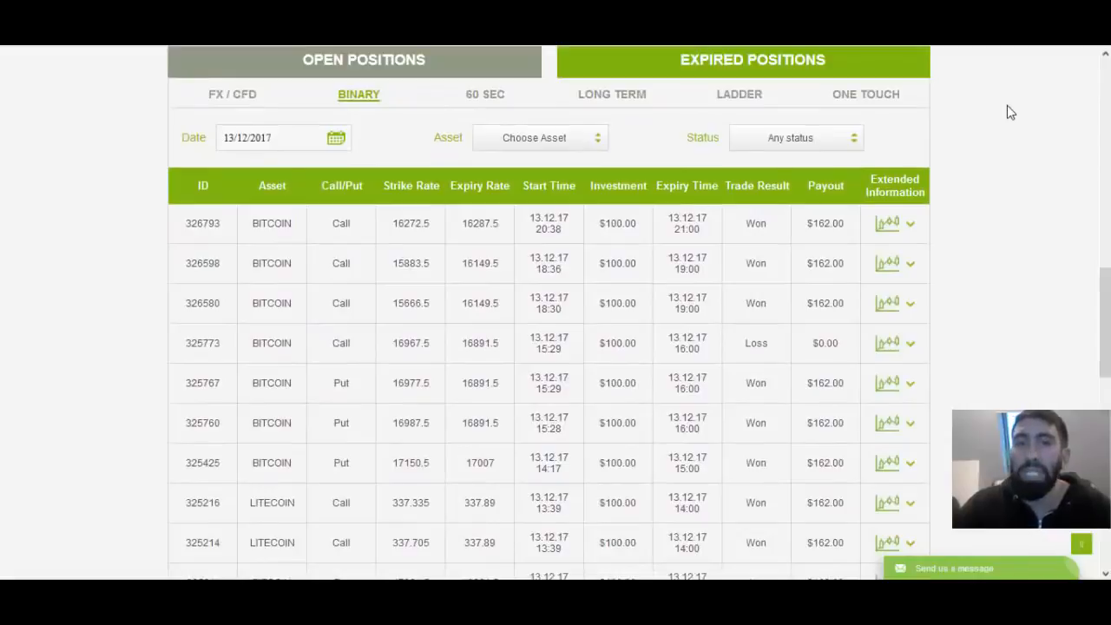
scroll(down, 3)
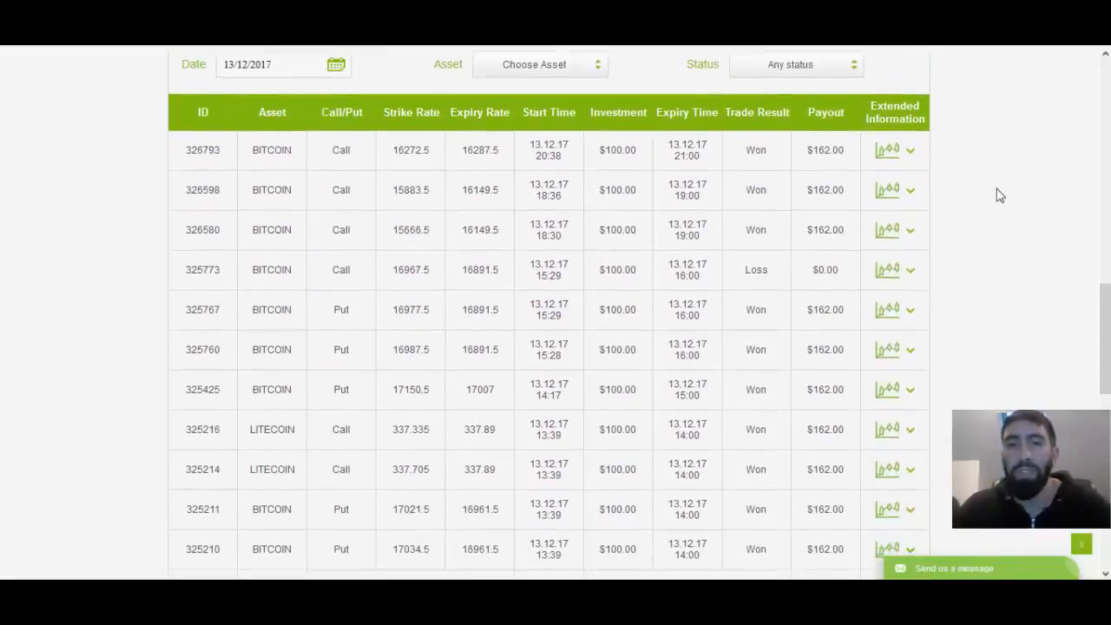
scroll(down, 3)
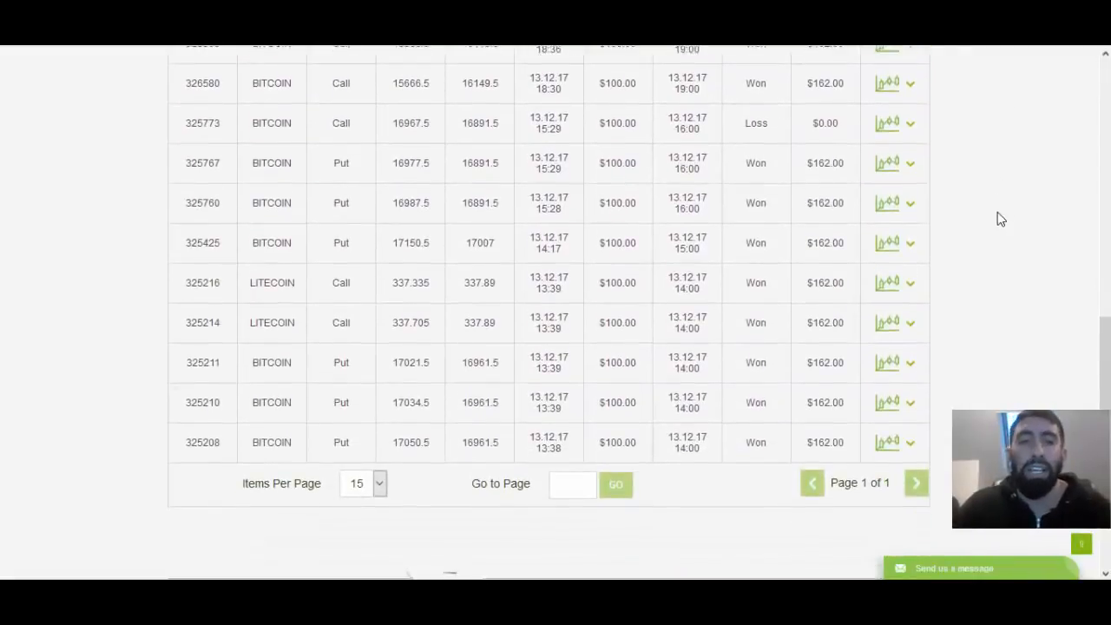
scroll(up, 3)
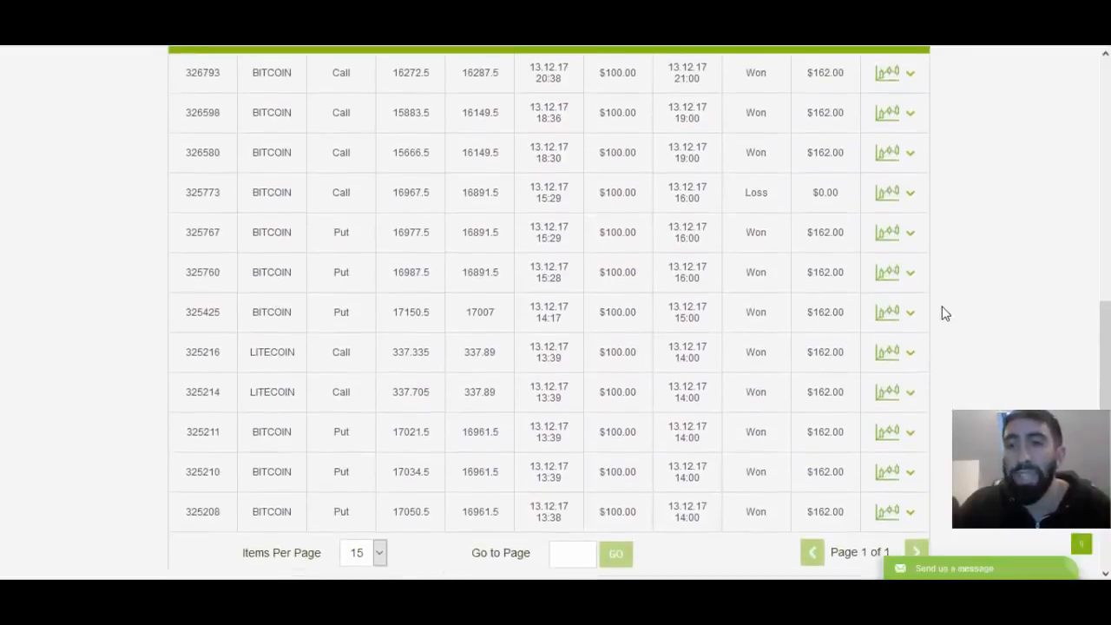
scroll(down, 3)
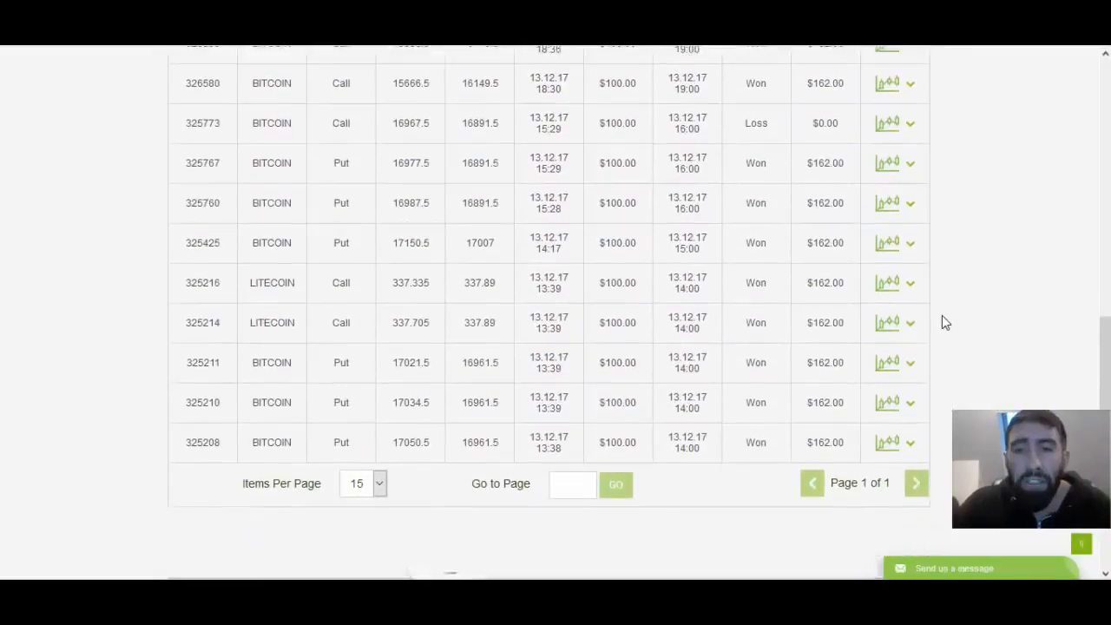
scroll(down, 3)
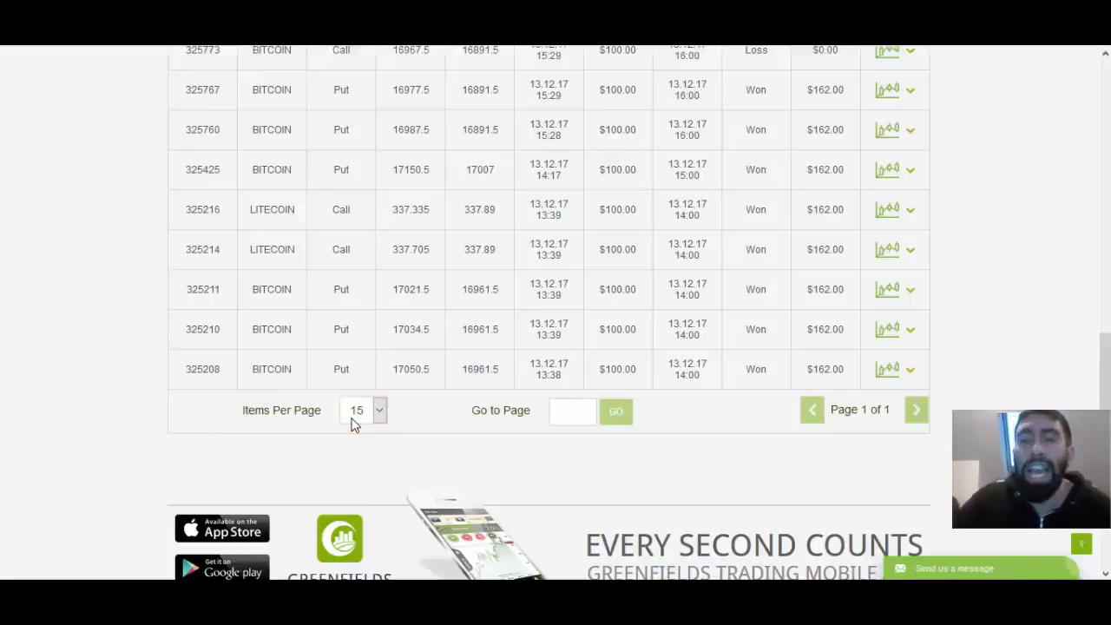
mouse_move(642, 409)
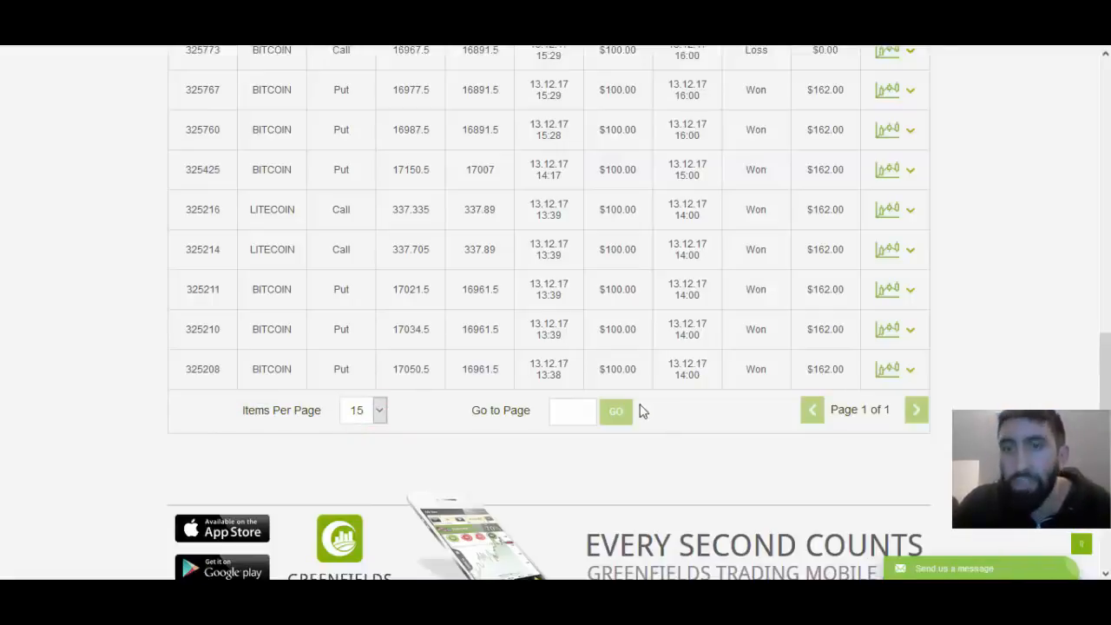
scroll(up, 3)
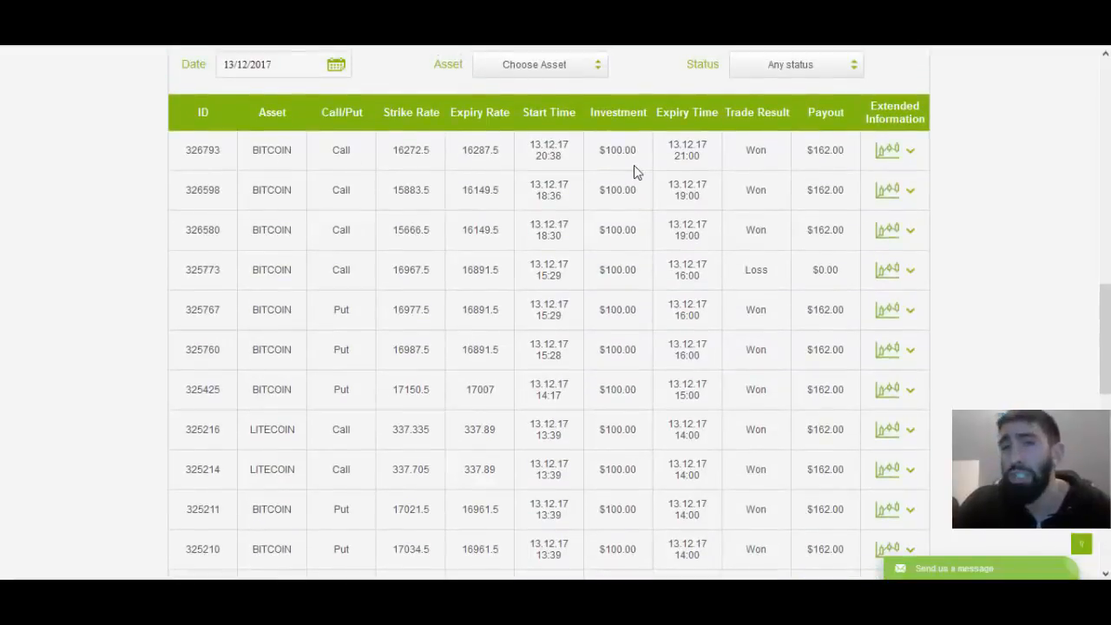
mouse_move(680, 165)
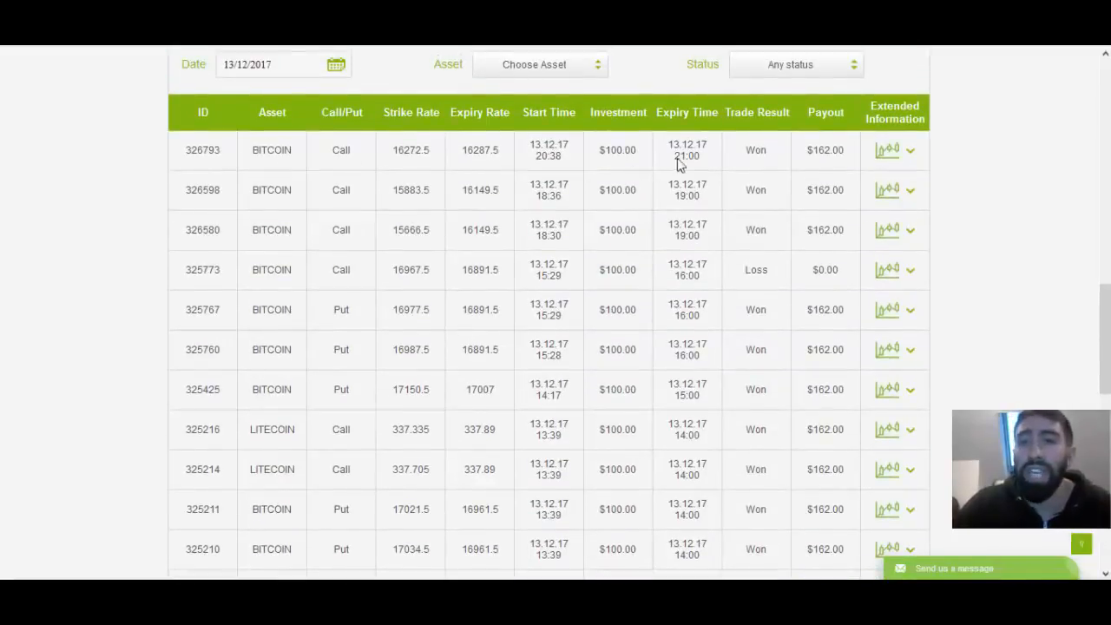
scroll(down, 3)
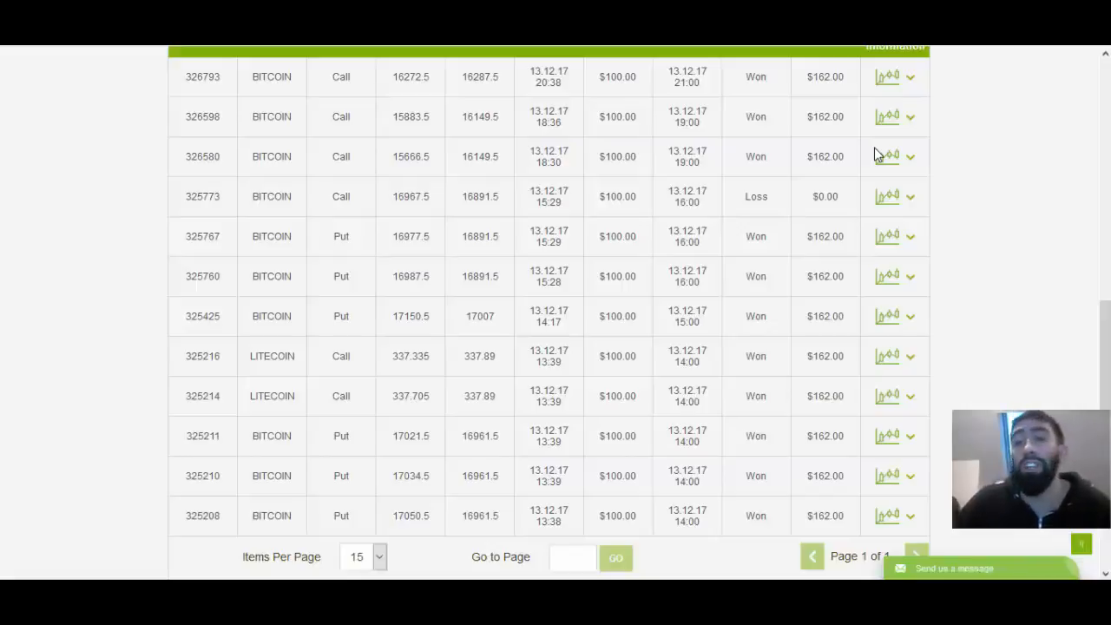
scroll(up, 3)
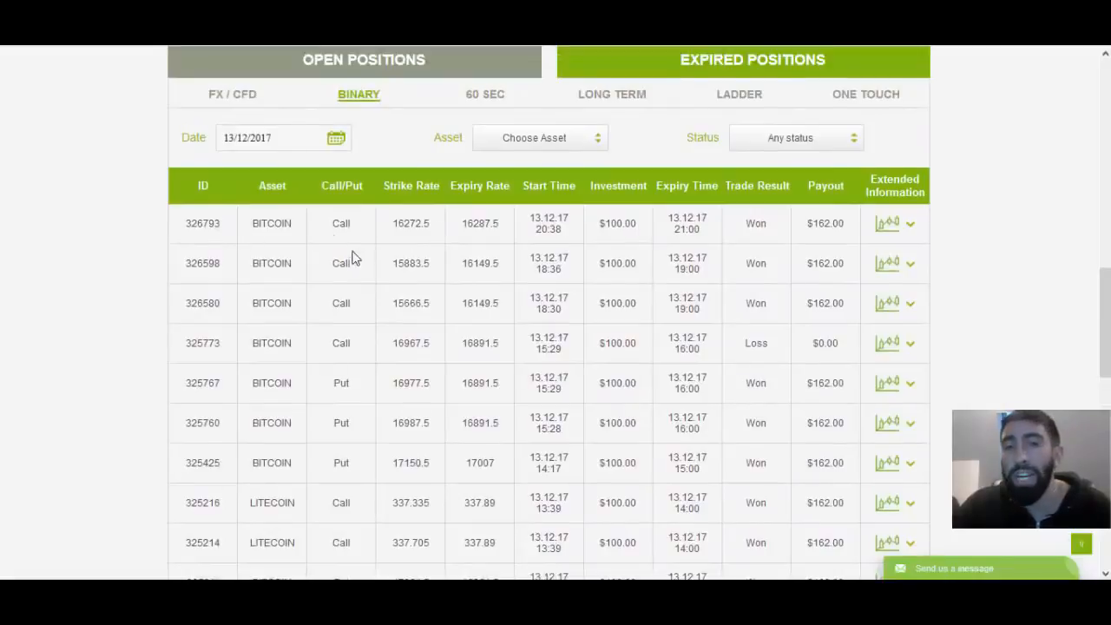
mouse_move(831, 243)
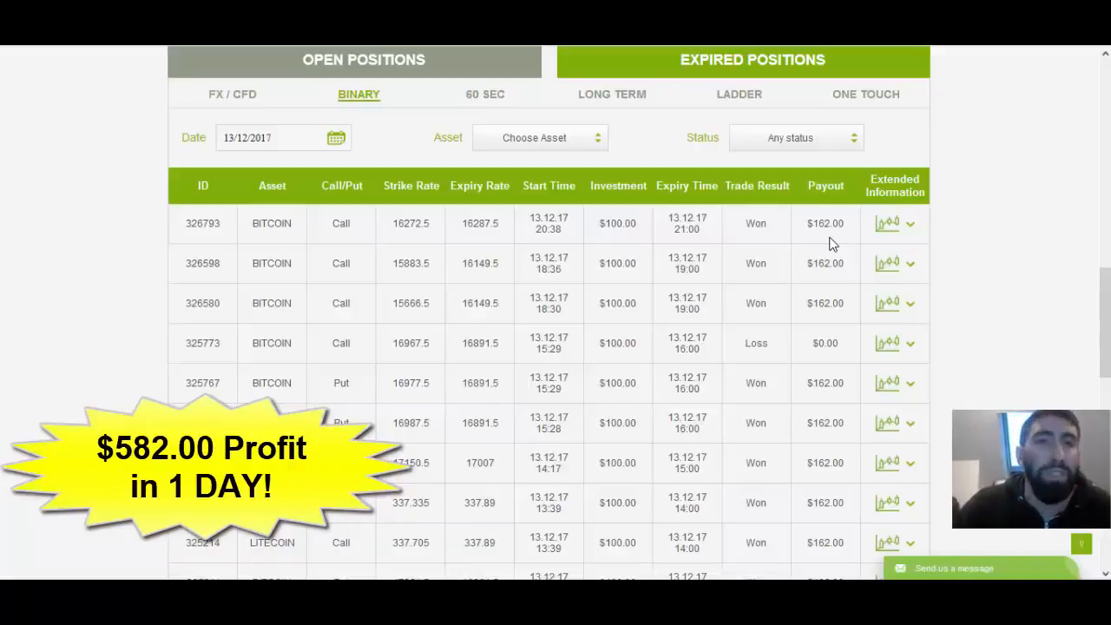
mouse_move(816, 240)
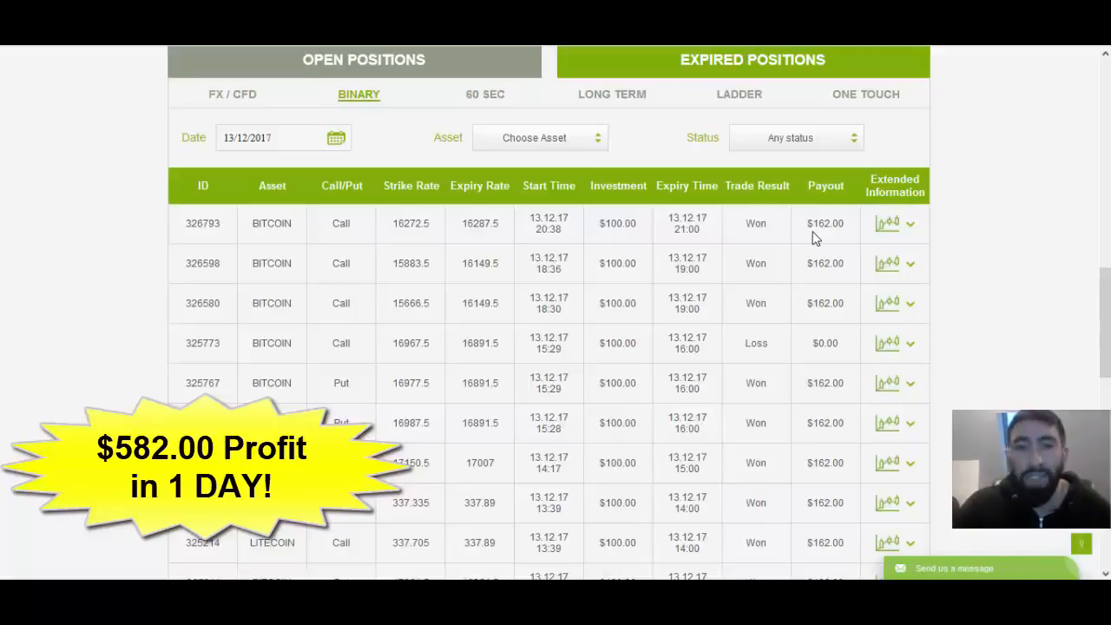
scroll(down, 3)
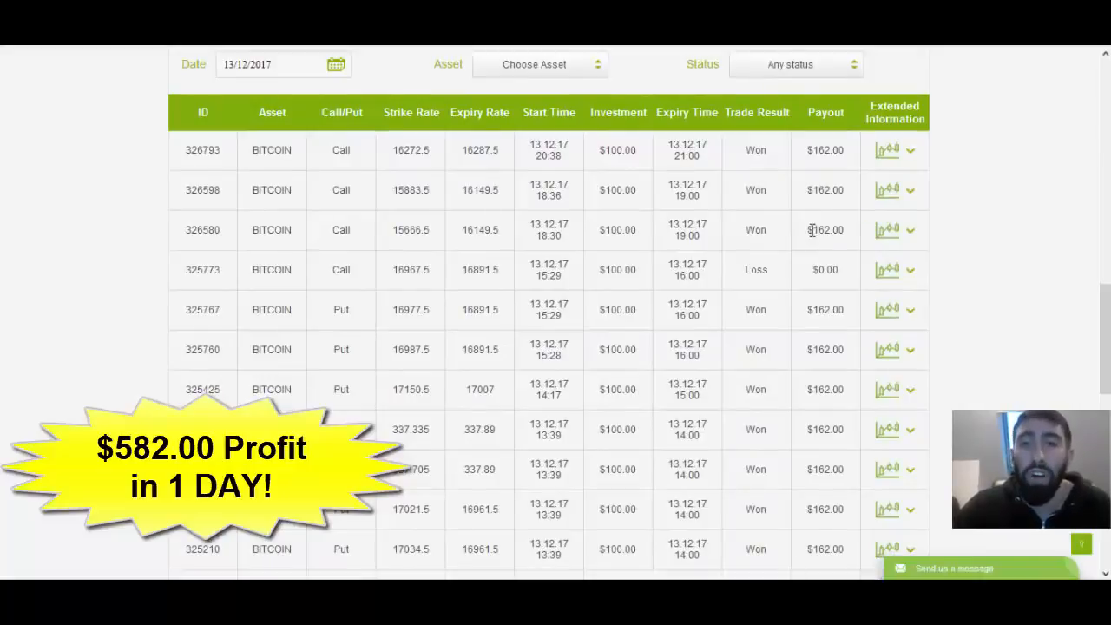
scroll(down, 3)
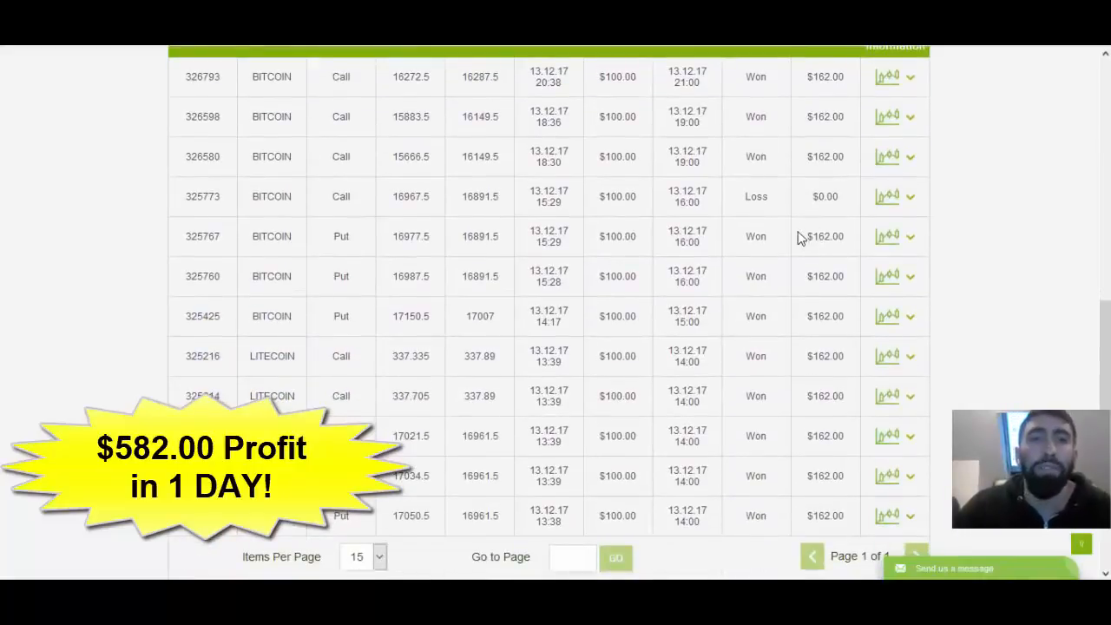
scroll(down, 3)
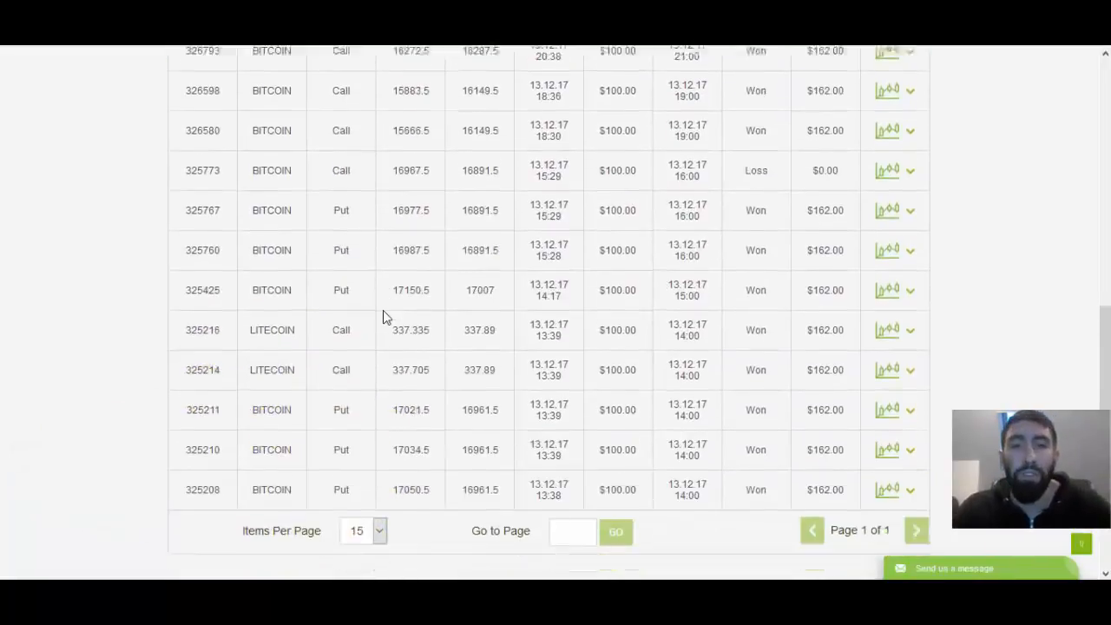
scroll(up, 3)
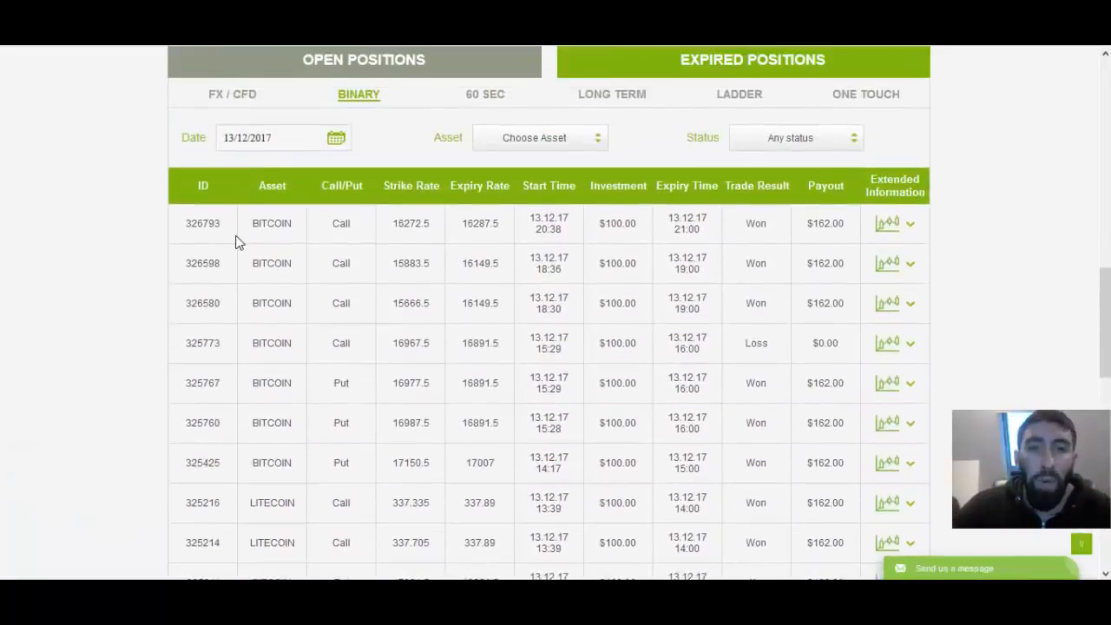
mouse_move(441, 264)
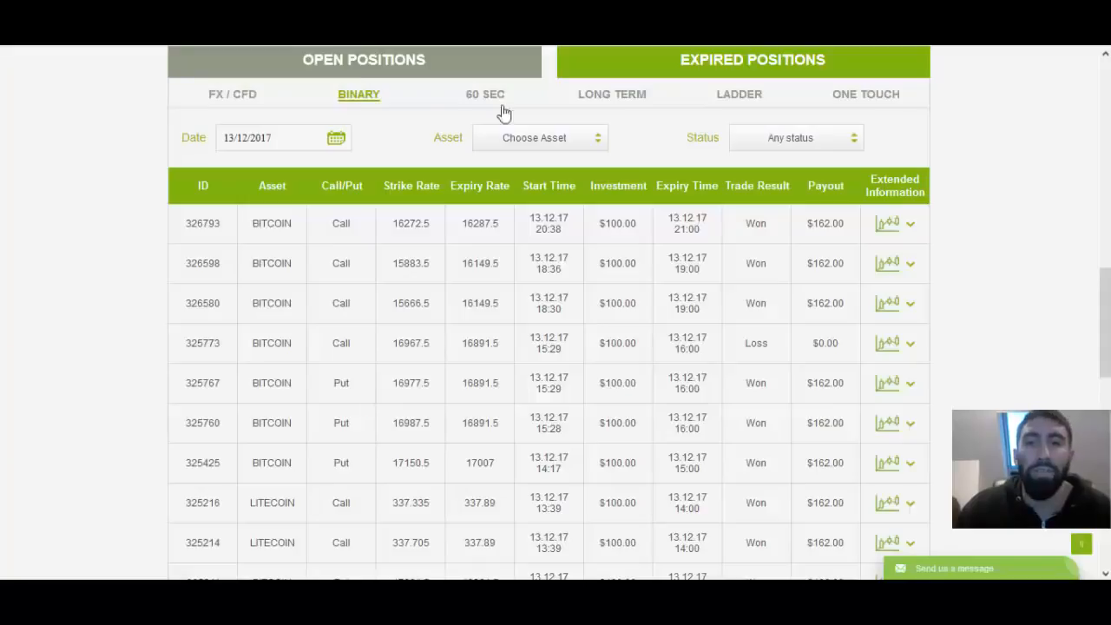
mouse_move(1007, 404)
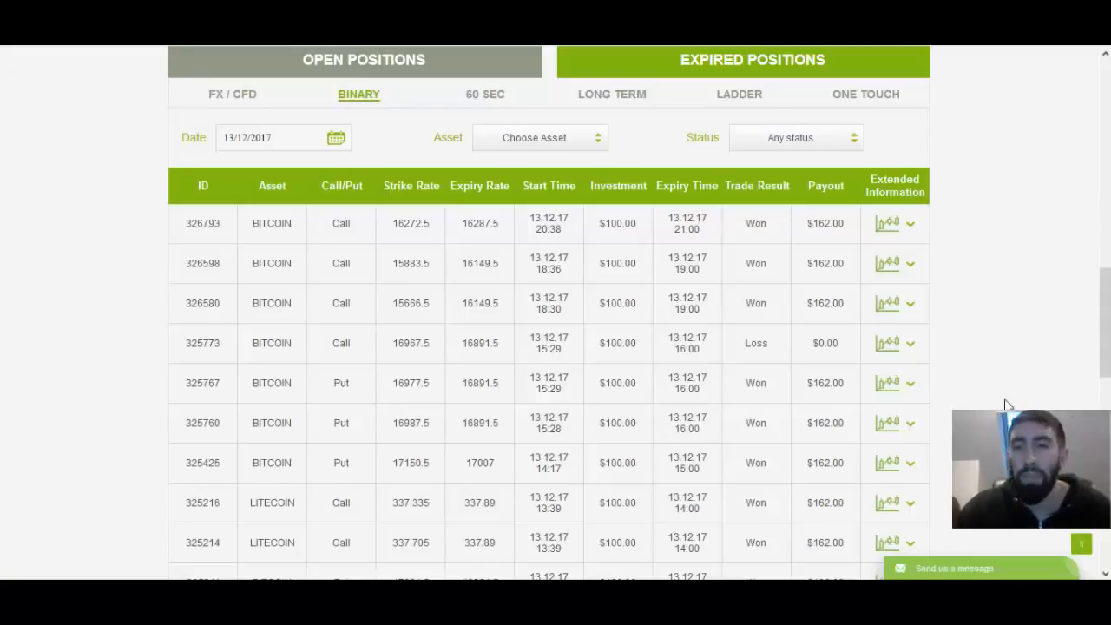